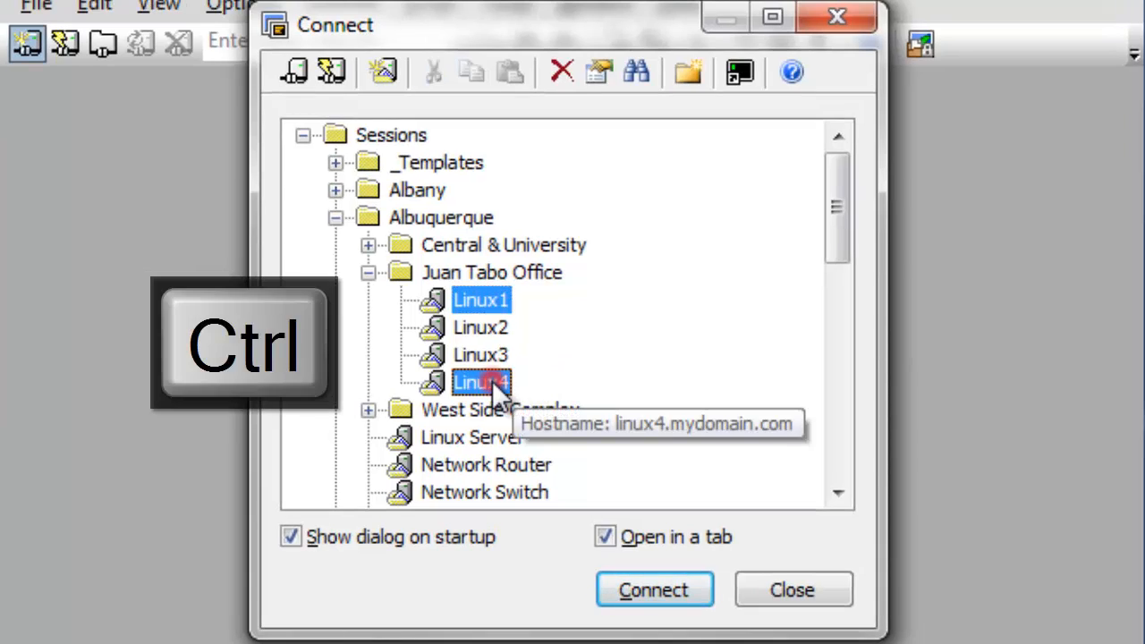
Step: Select the Linux1 through Linux4 sessions together in the Connect list
left_click(481, 300)
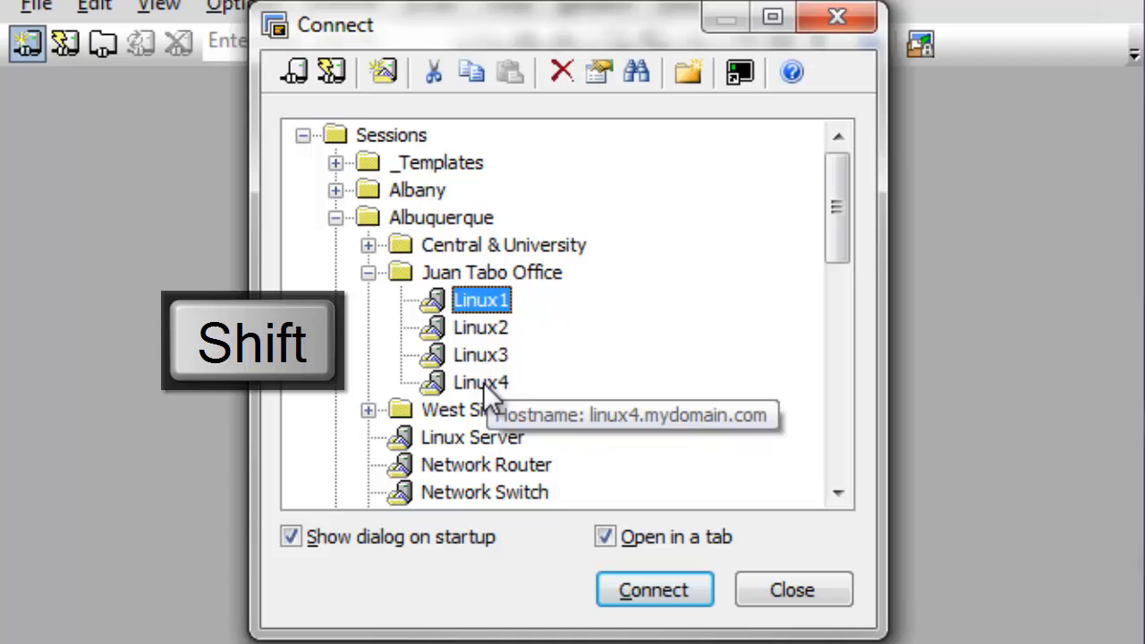
left_click(482, 382)
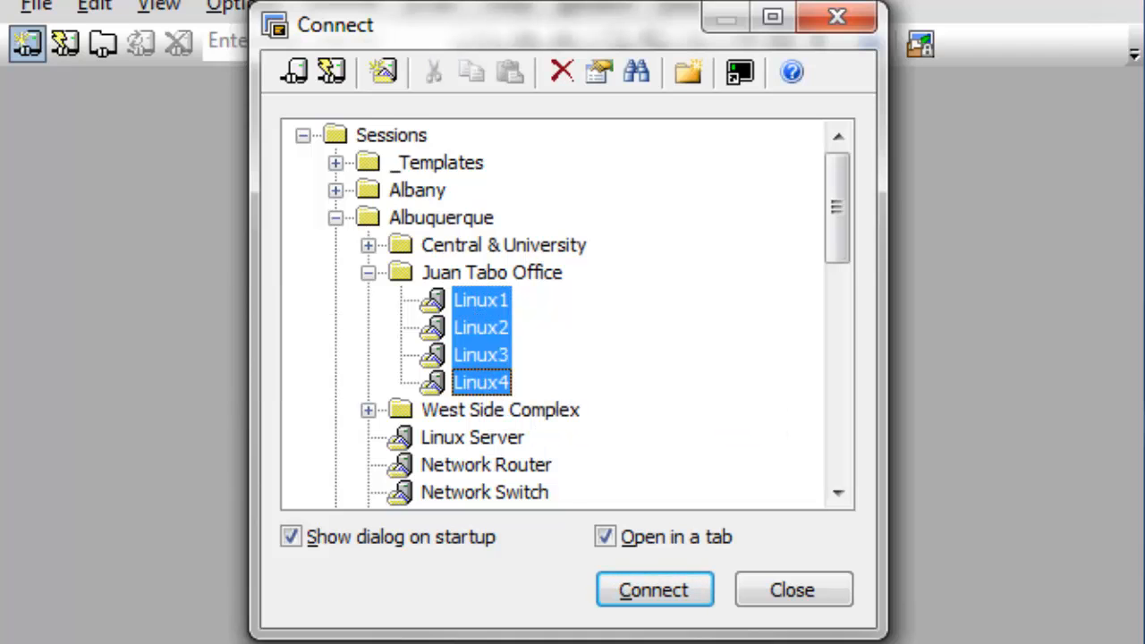
left_click(653, 591)
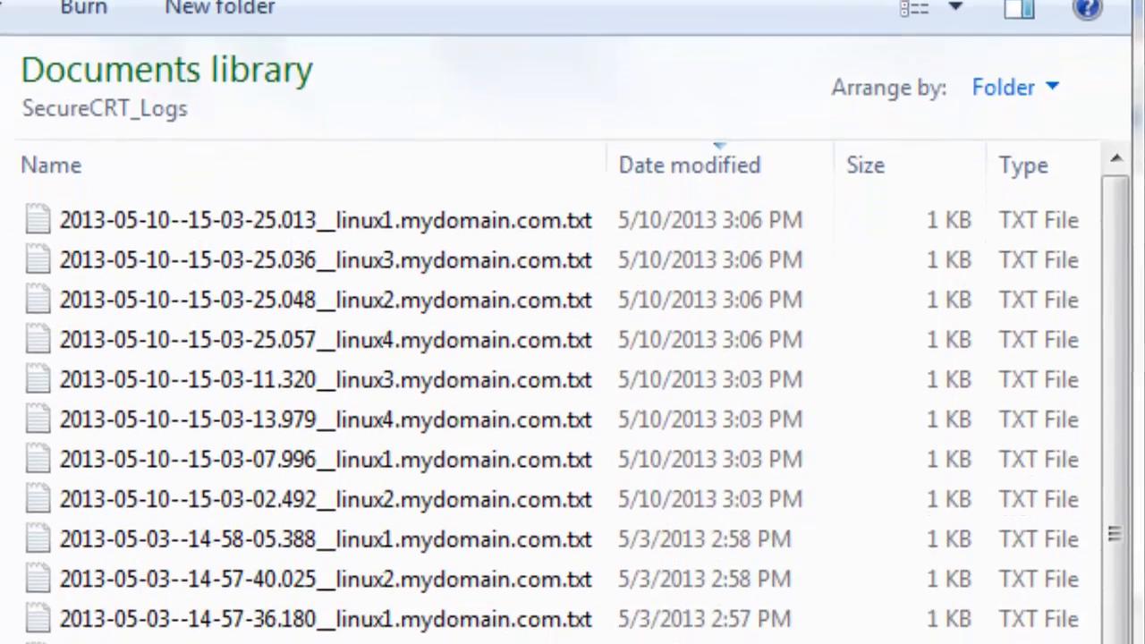
scroll("down", 3)
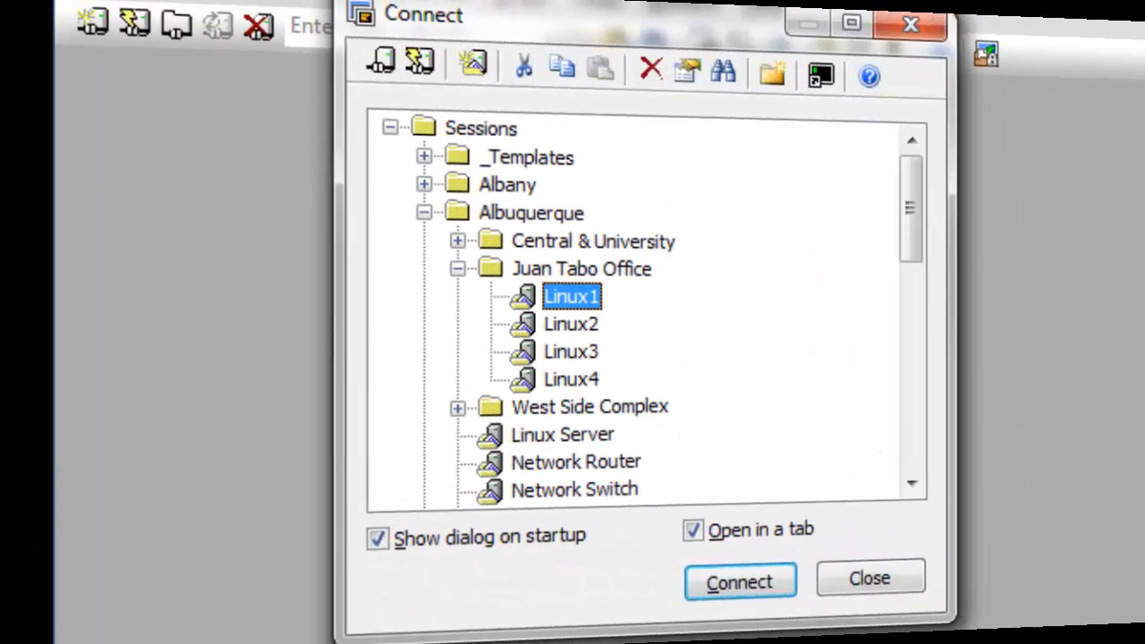
Step: Select the Juan Tabo Office folder instead and show its context menu of actions
left_click(490, 350)
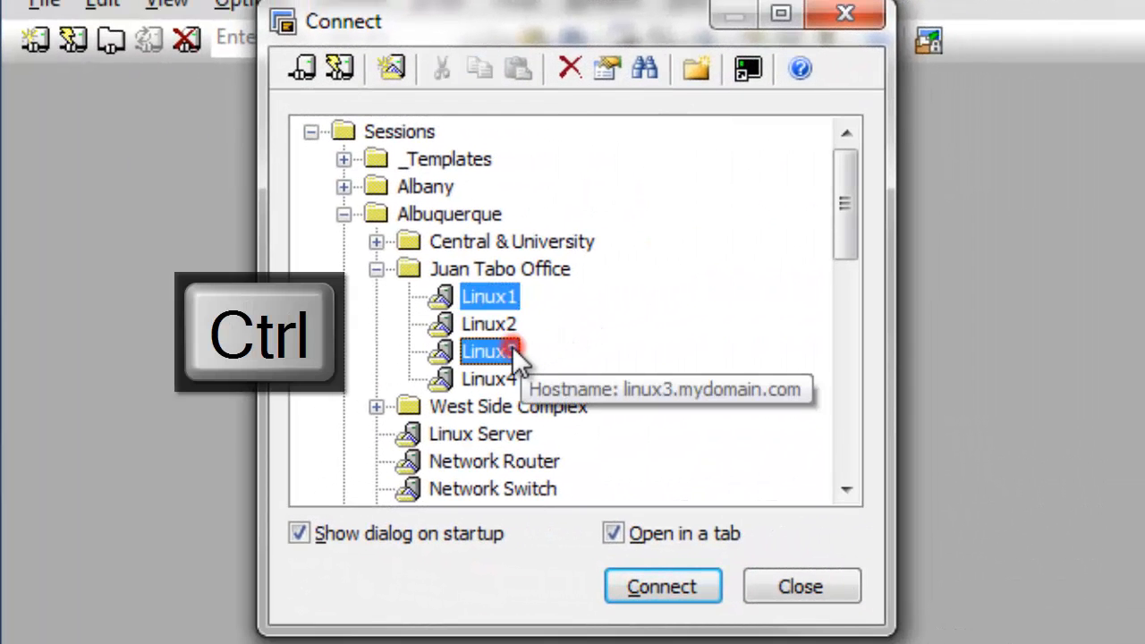
left_click(490, 322)
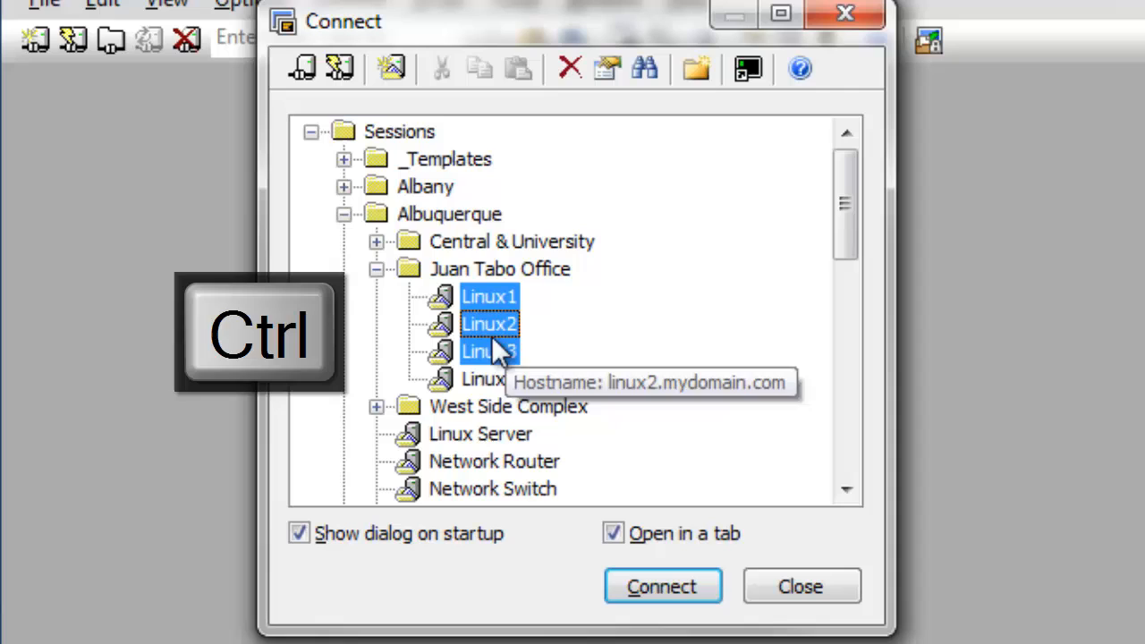
left_click(490, 379)
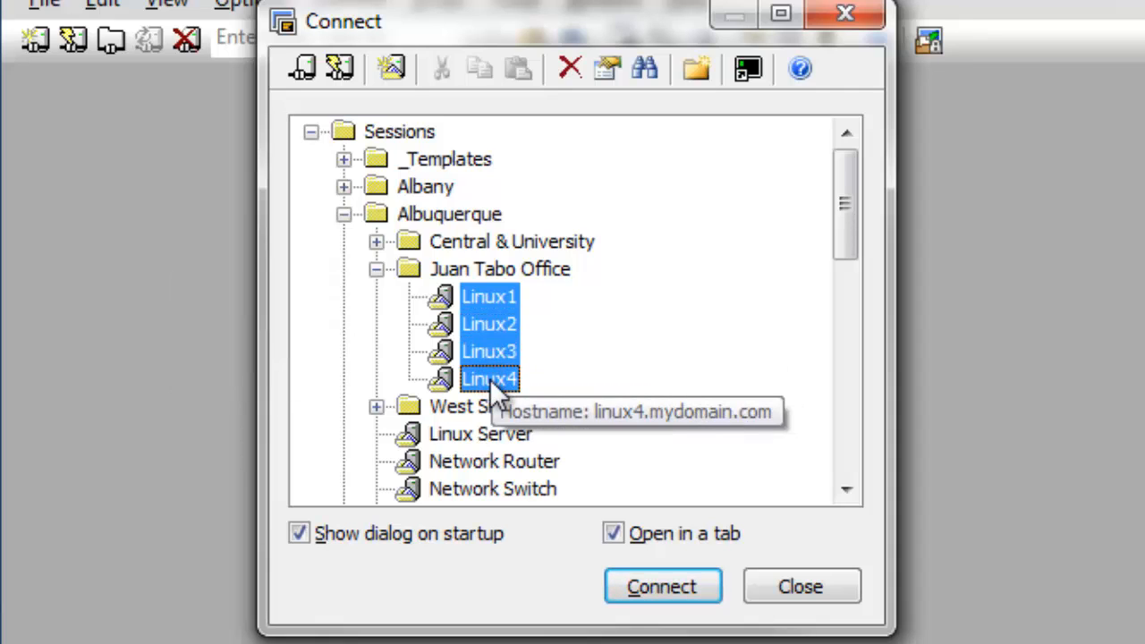
mouse_move(569, 301)
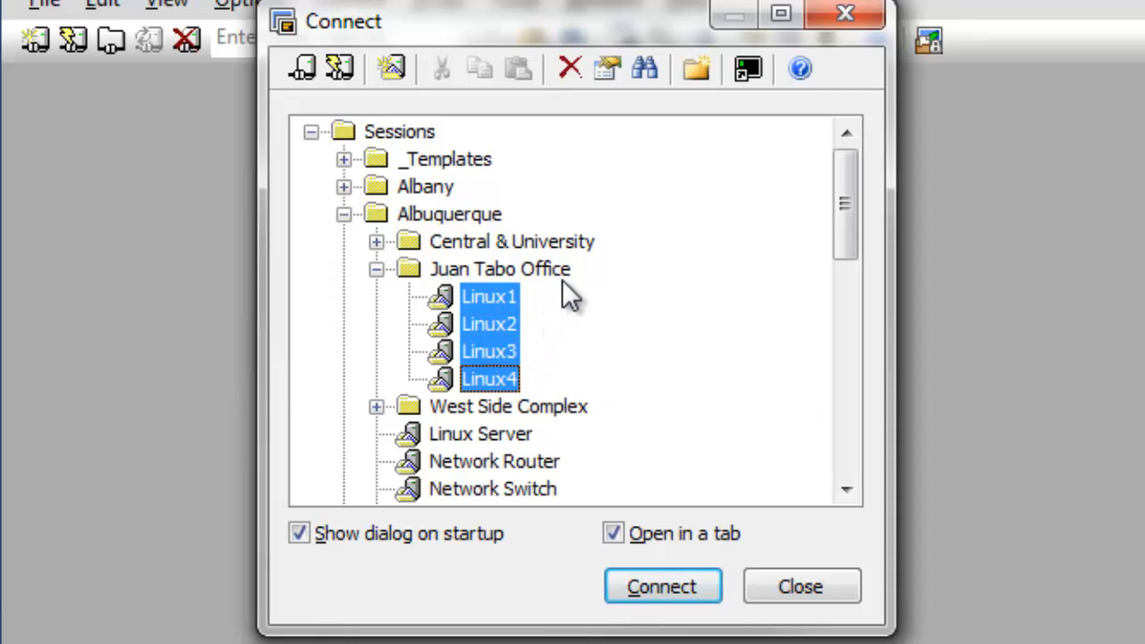
left_click(499, 268)
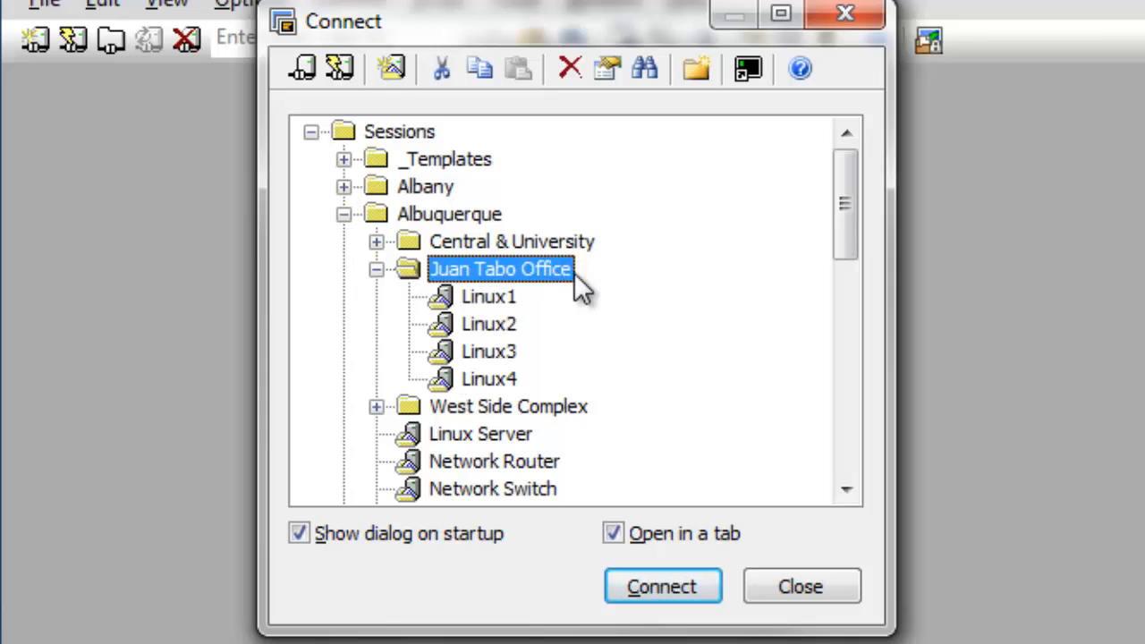
right_click(499, 268)
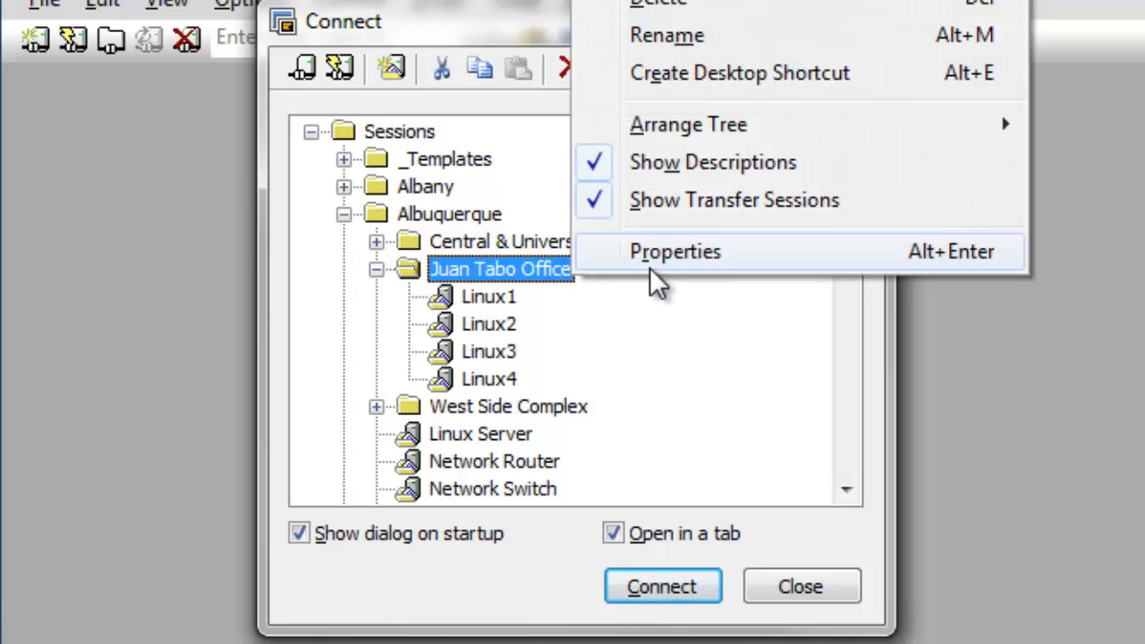
Step: Open shared Session Options for the four Juan Tabo sessions, accepting the multiple-sessions warning
left_click(674, 251)
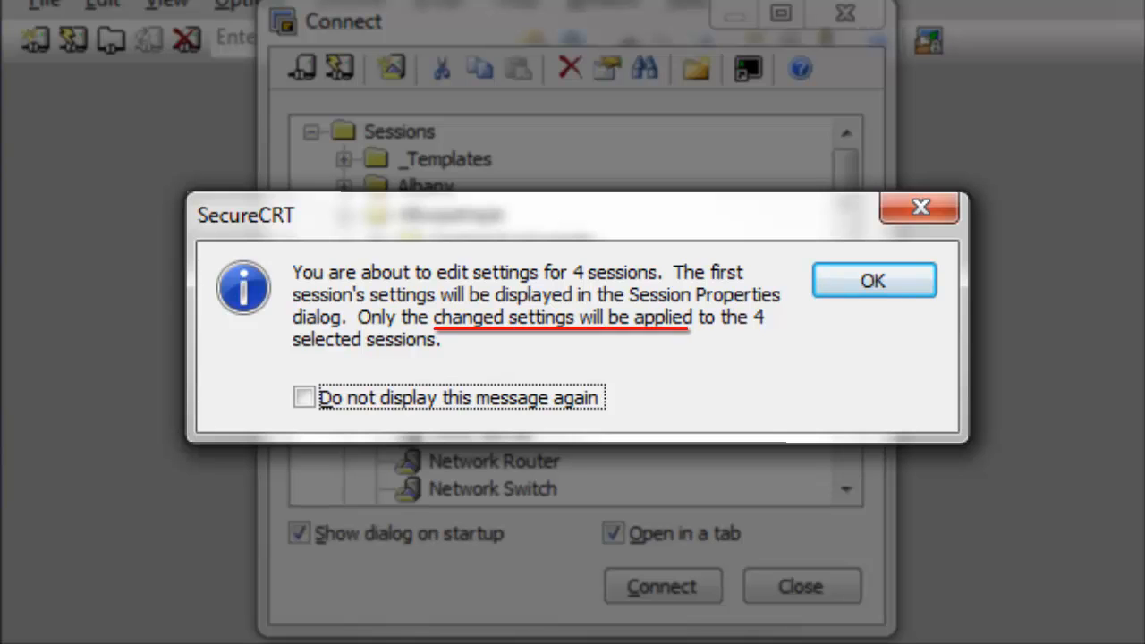
mouse_move(873, 279)
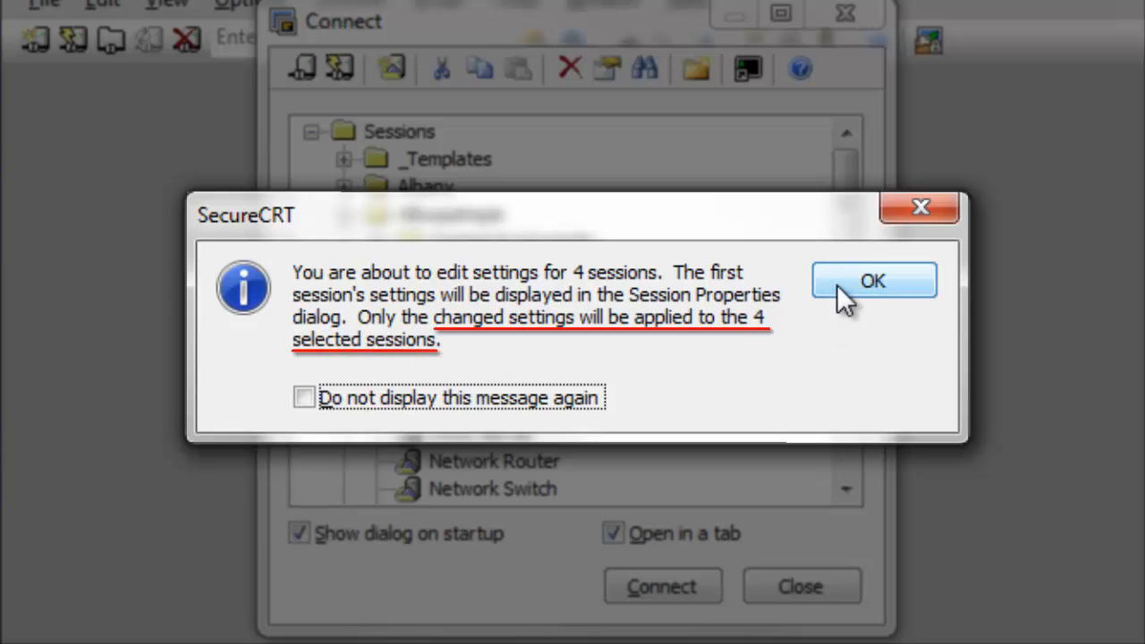
left_click(873, 281)
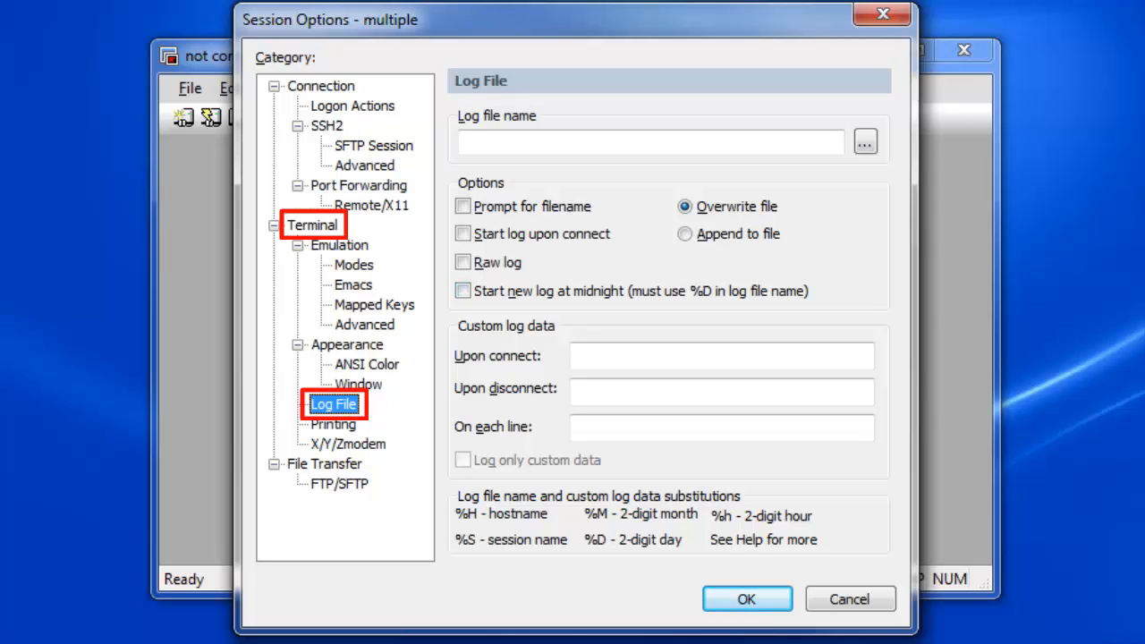
Step: Set a dated log file name, start log upon connect, and stamp each line with %h:%m:%s(%t):
left_click(536, 141)
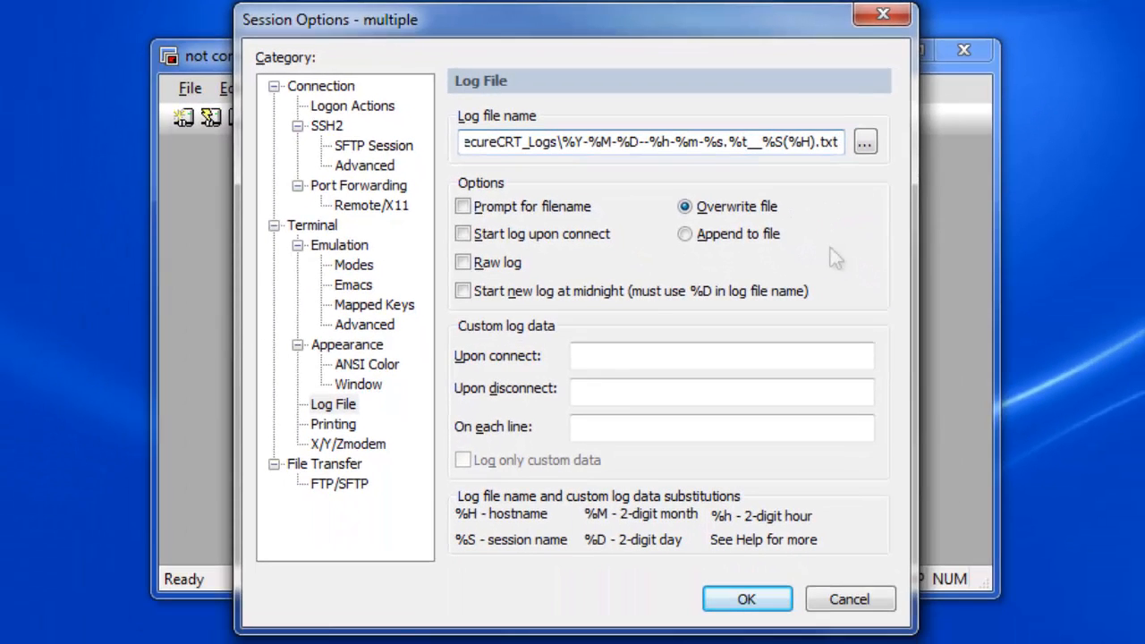
left_click(462, 233)
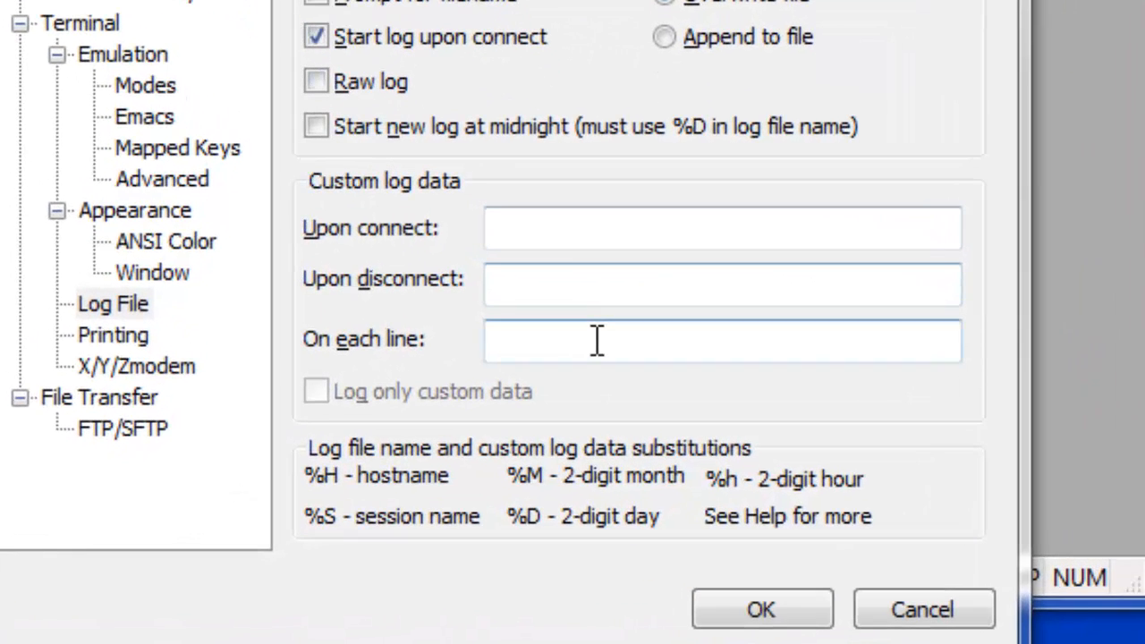
type("%h:%m:%s(%t):")
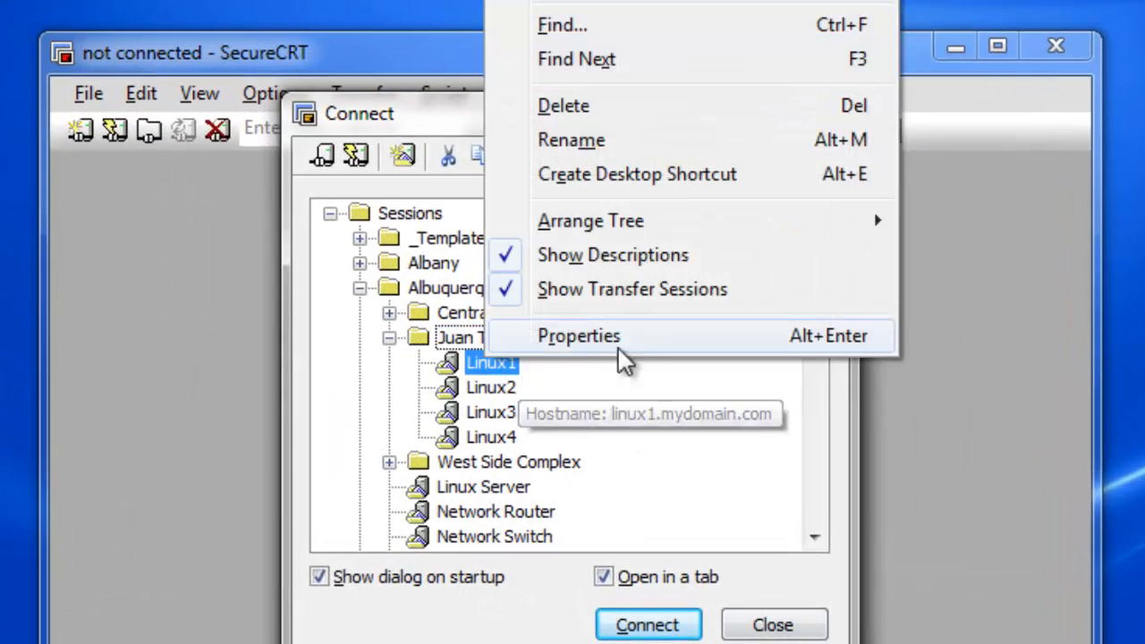
Step: View the Linux1 then Linux3 session settings, leaving Linux3 current in the Connect tree
left_click(577, 336)
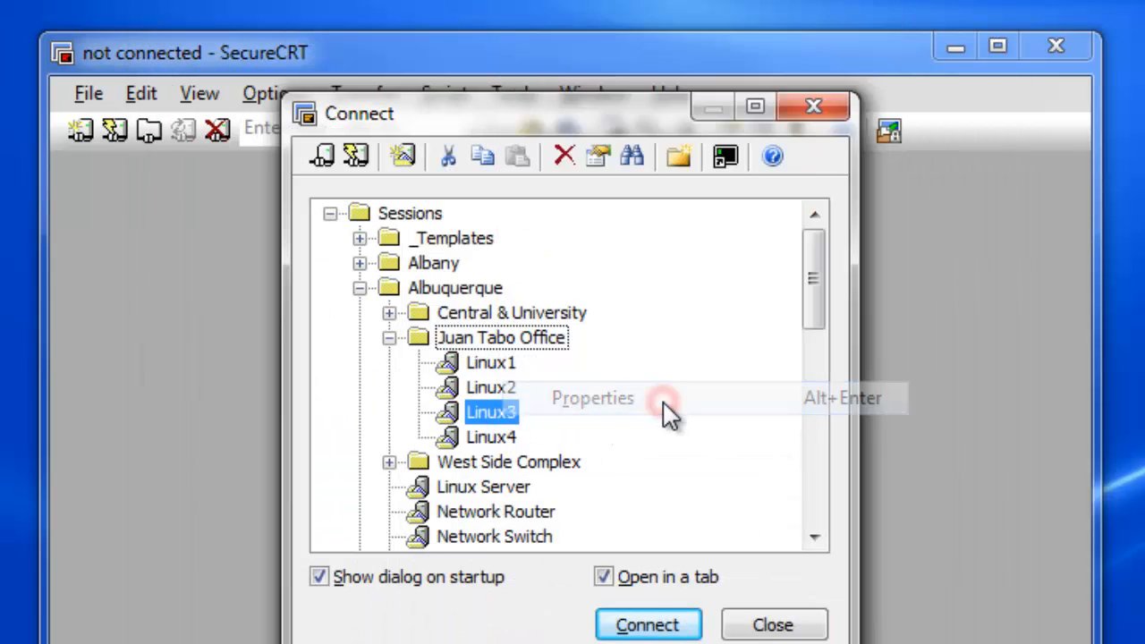
left_click(592, 397)
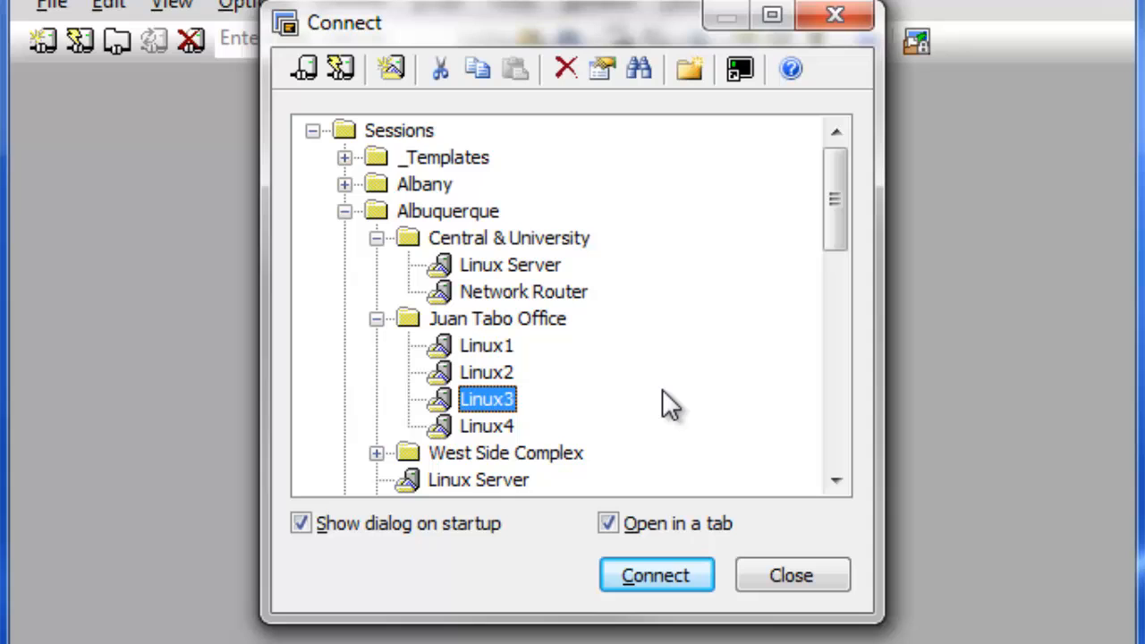
Step: Connect Linux Server and the whole Juan Tabo Office folder, each session in its own tab
key("ctrl")
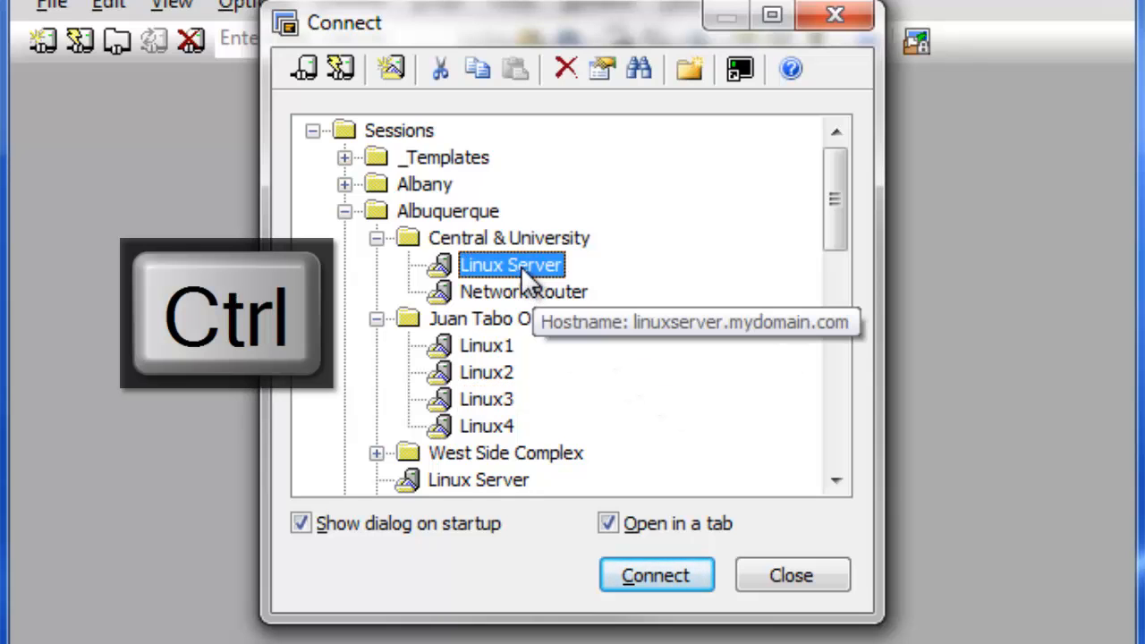
left_click(497, 318)
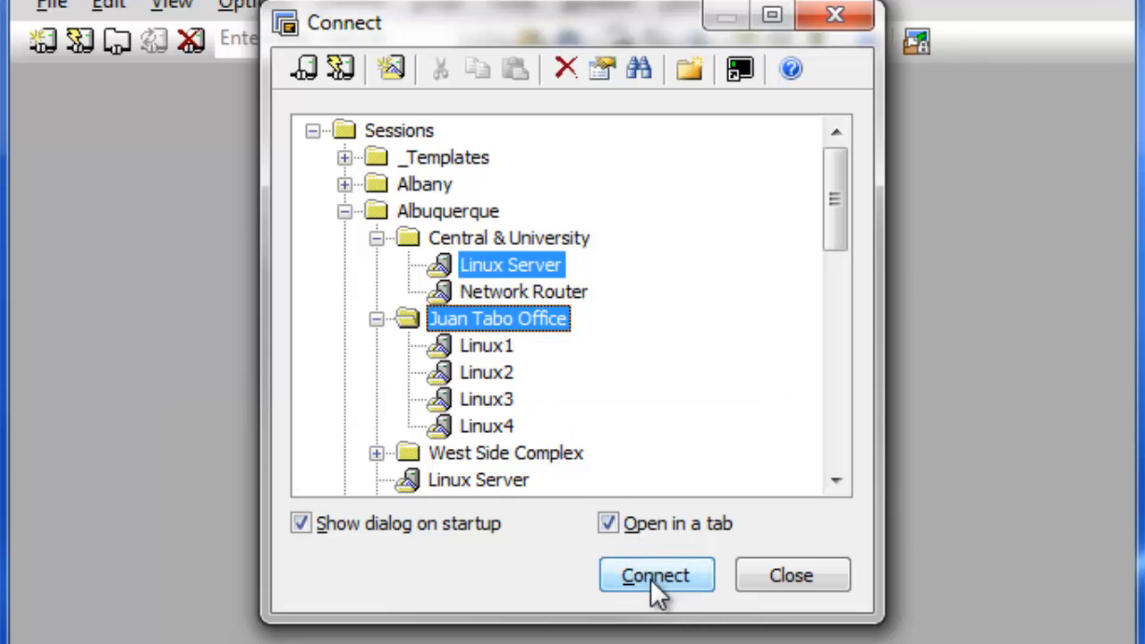
left_click(655, 576)
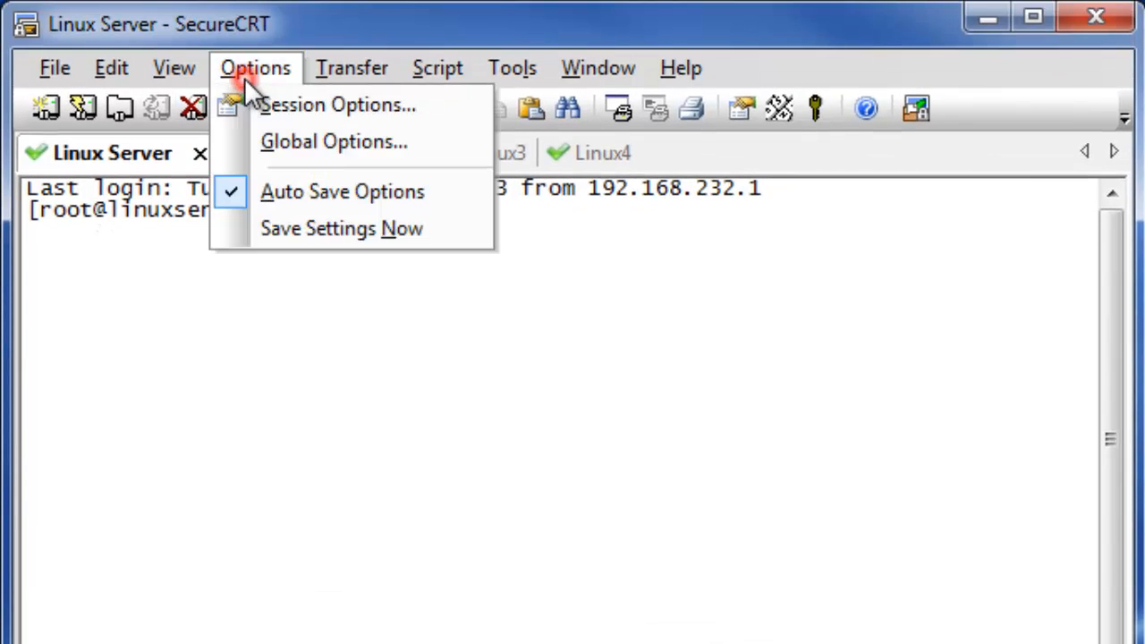
Step: Enable 'Connect to multiple sessions sequentially' under Global Options > Terminal > Advanced
left_click(333, 140)
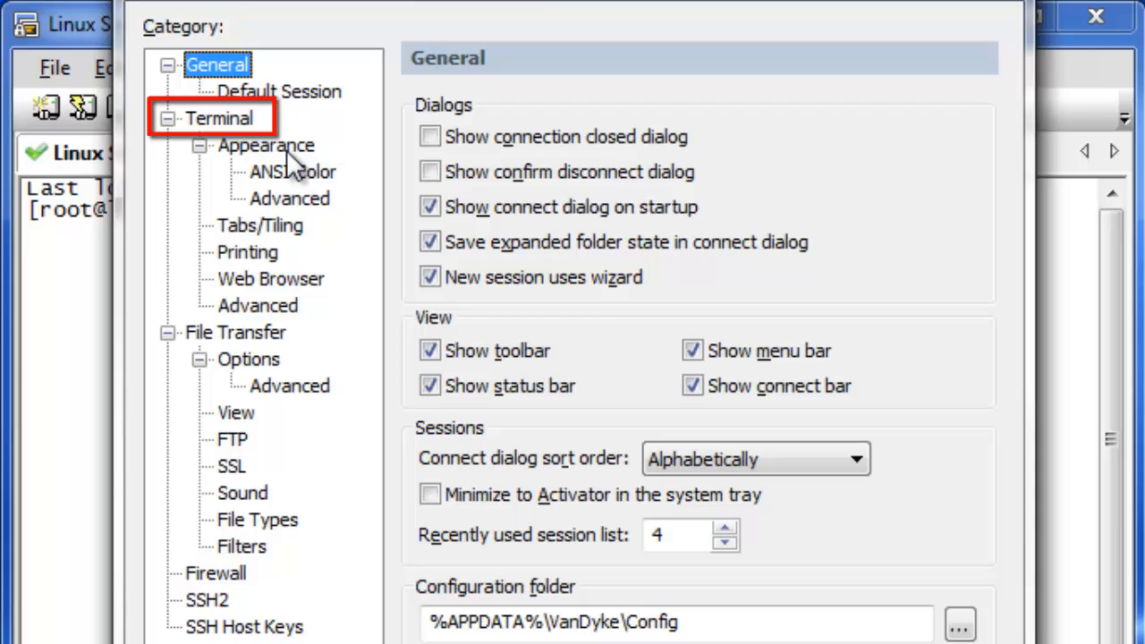
left_click(257, 304)
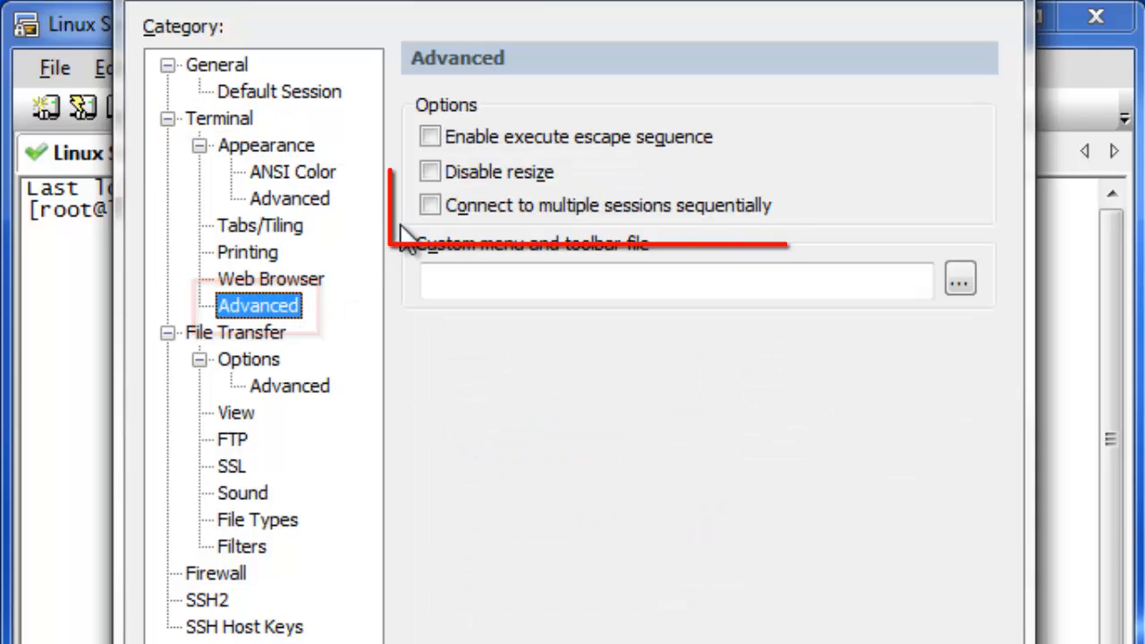
left_click(429, 204)
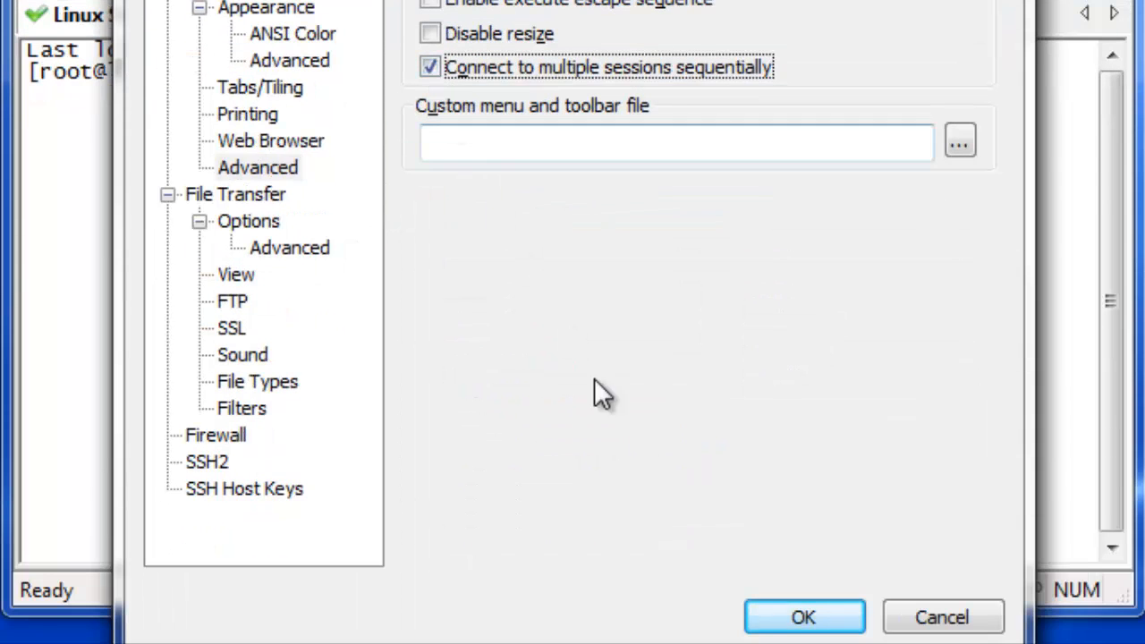
left_click(801, 616)
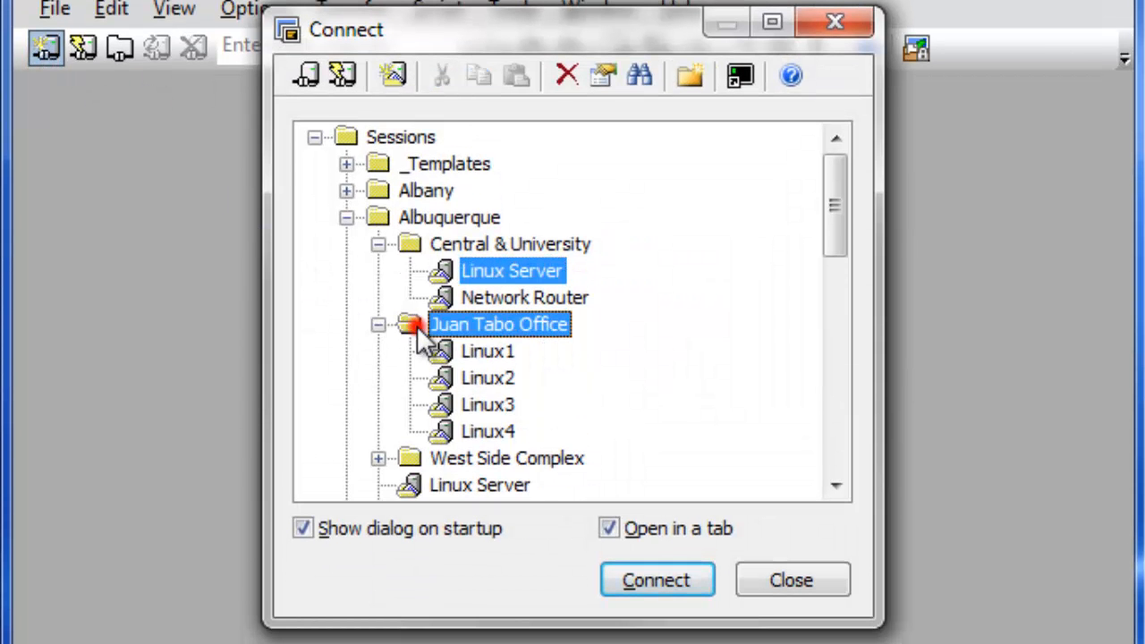
left_click(657, 580)
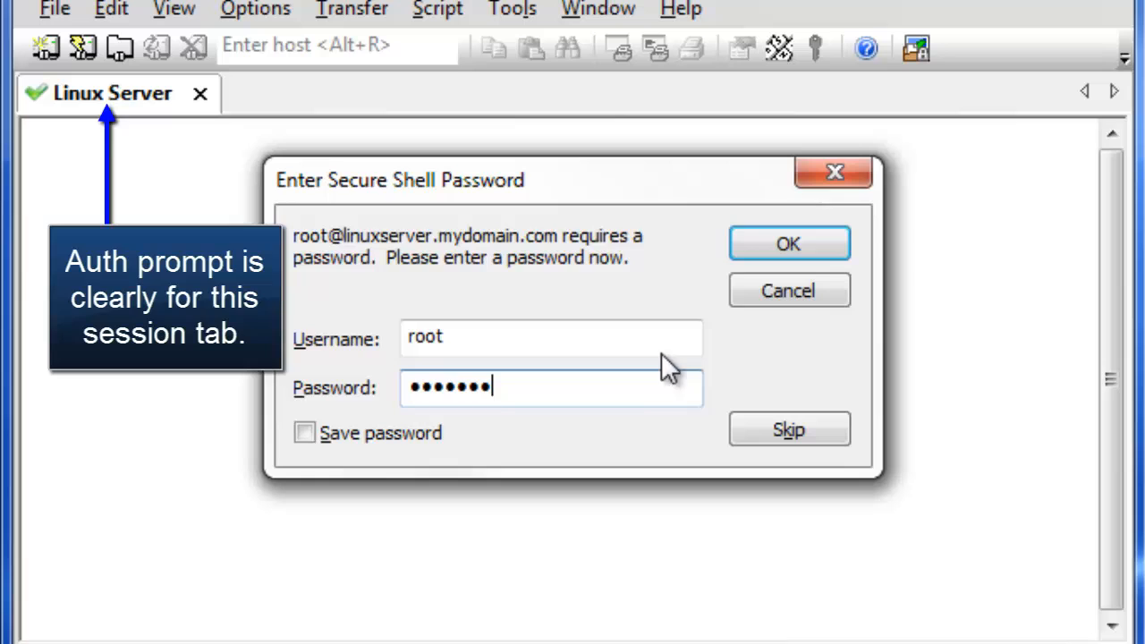
left_click(787, 243)
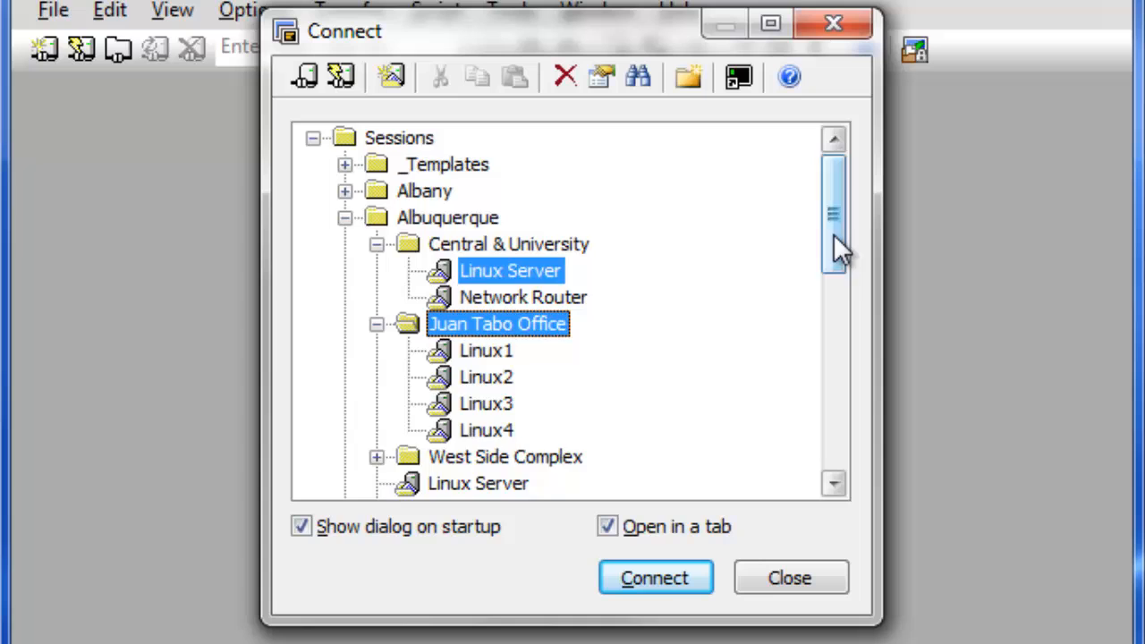
Step: Expand Juan Tabo Office and jump to the Linux3 session with type-ahead
scroll("down", 3)
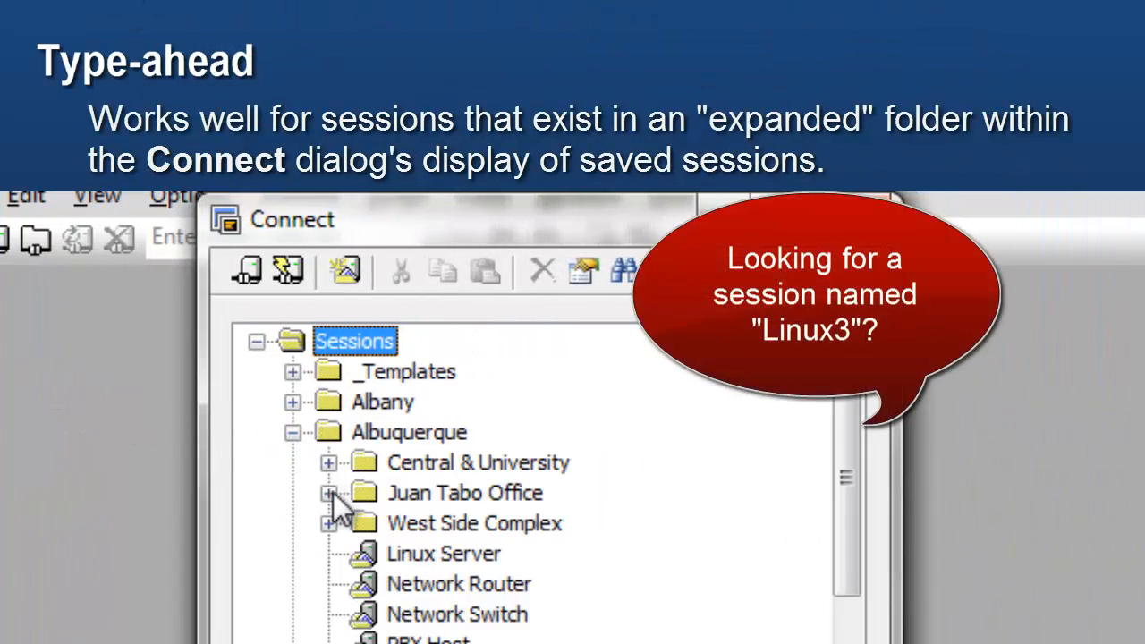
left_click(329, 492)
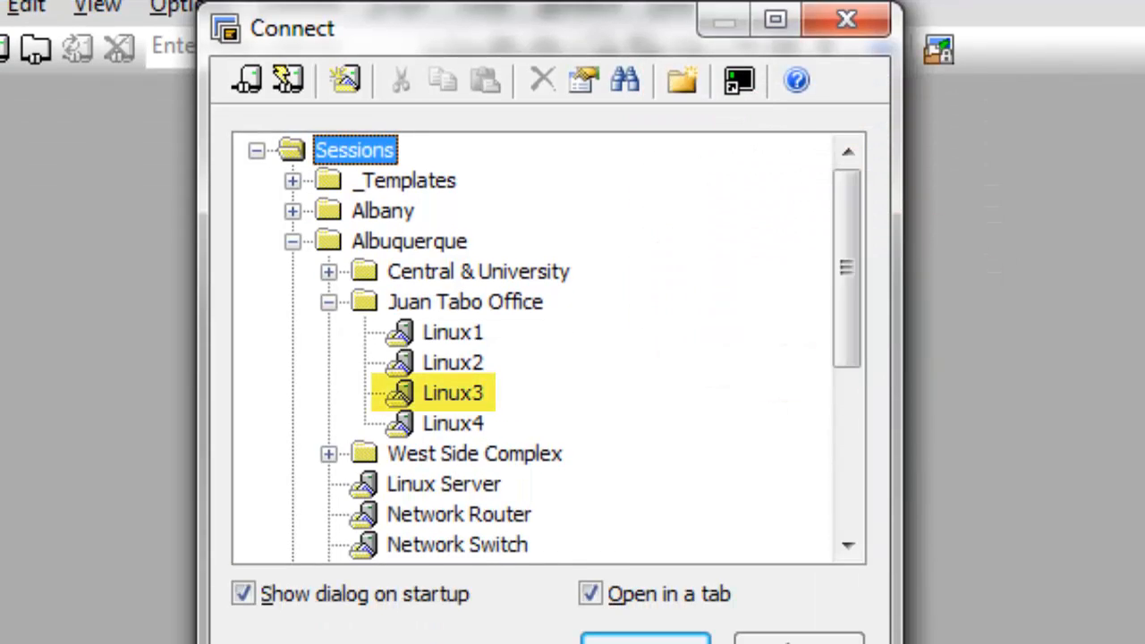
left_click(624, 81)
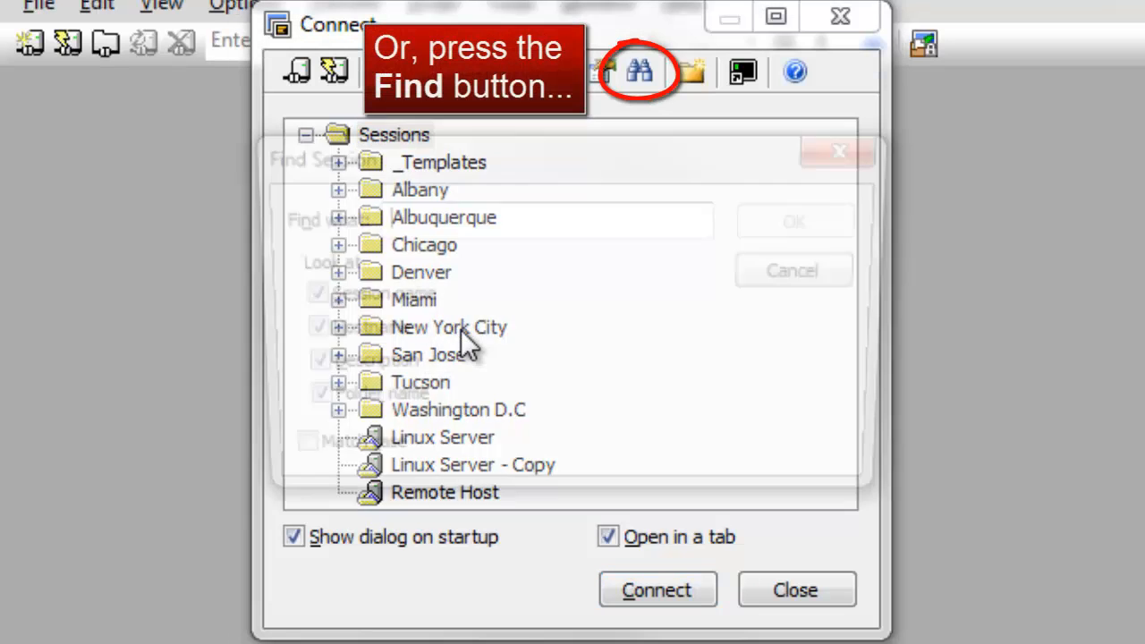
Step: Search the sessions for 'Lincoln', finding Chicago R4, and step to the next match
left_click(638, 71)
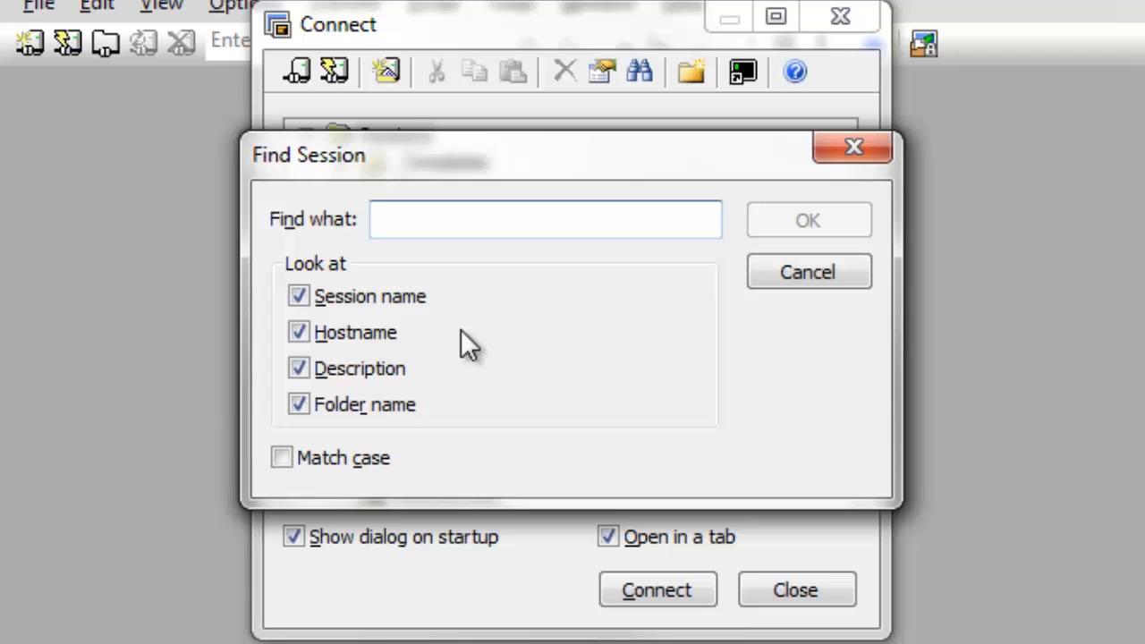
type("Lincoln")
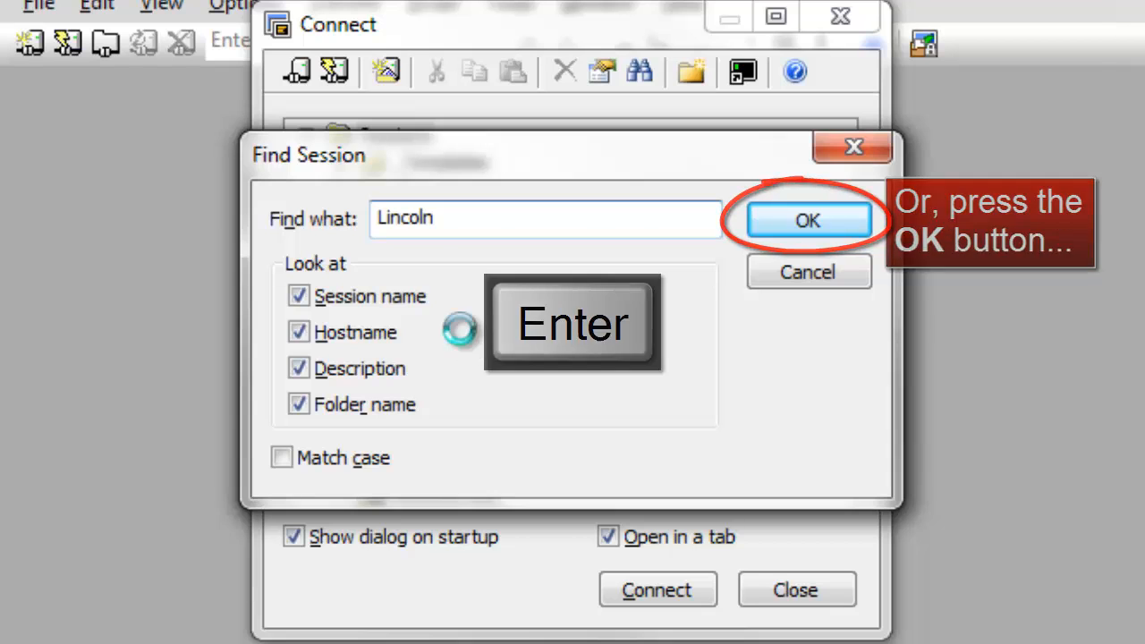
left_click(805, 220)
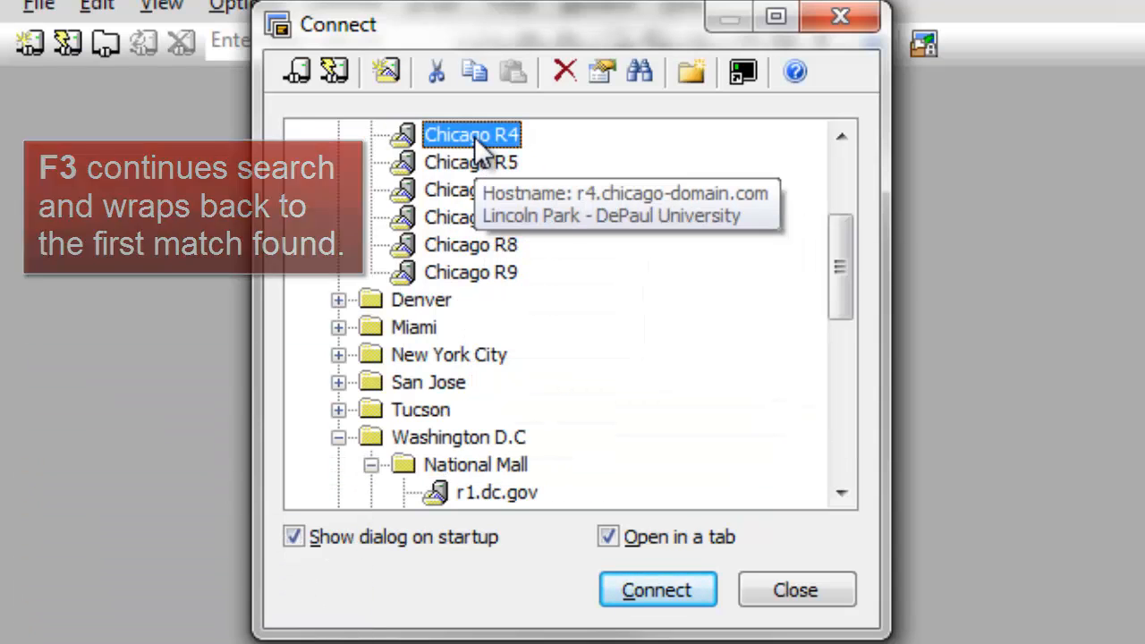
left_click(275, 114)
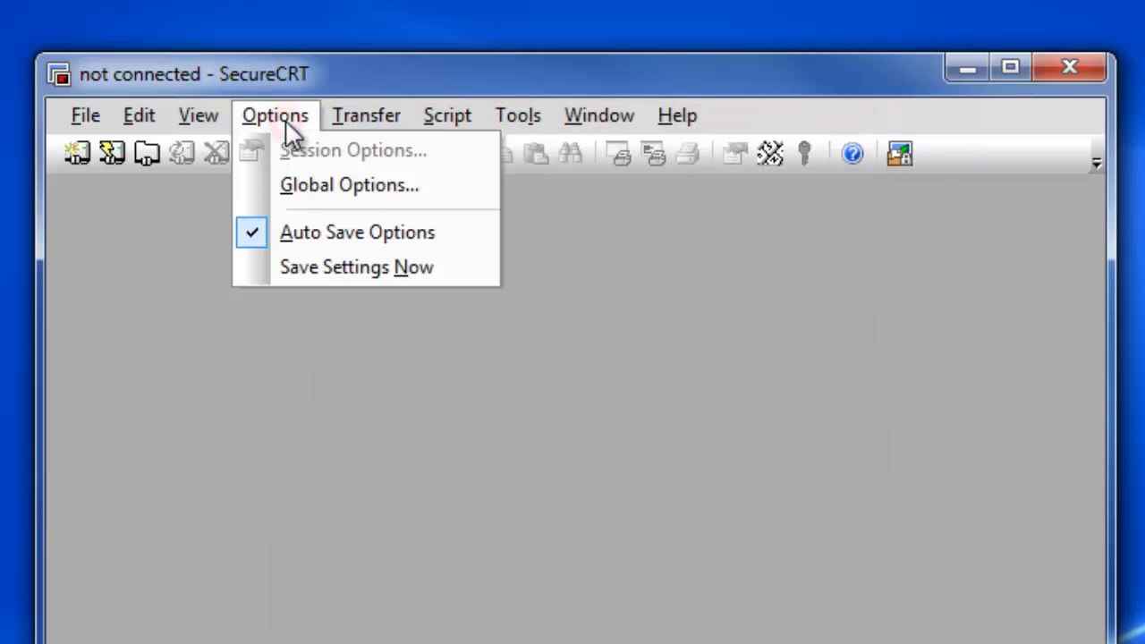
Step: Make Linux1 the auto session under Global Options > Default Session
left_click(349, 185)
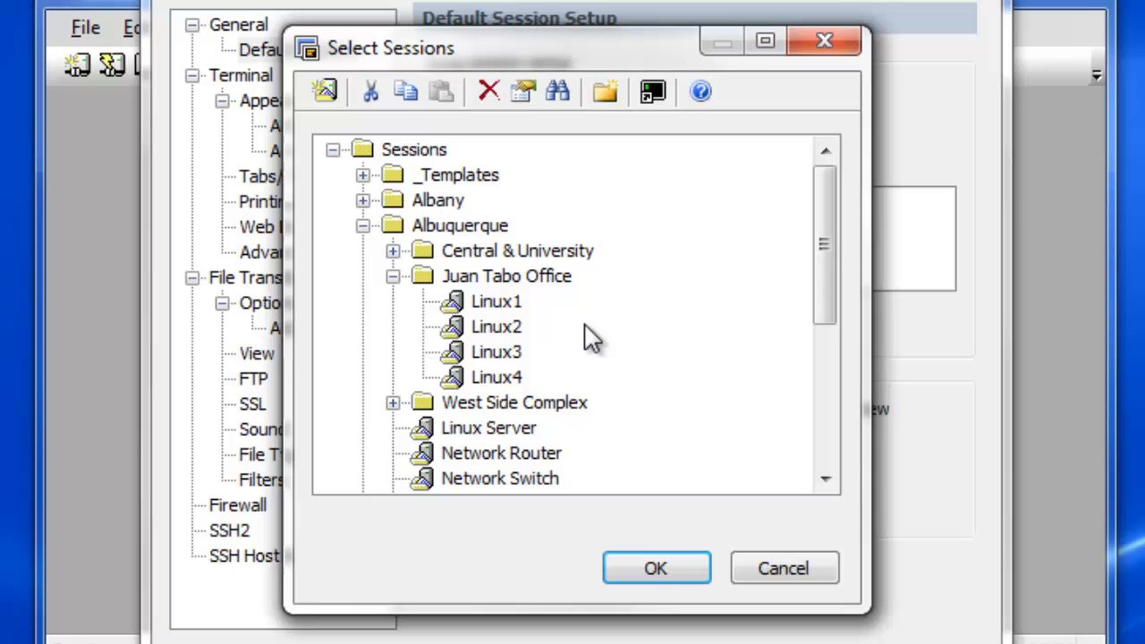
left_click(655, 569)
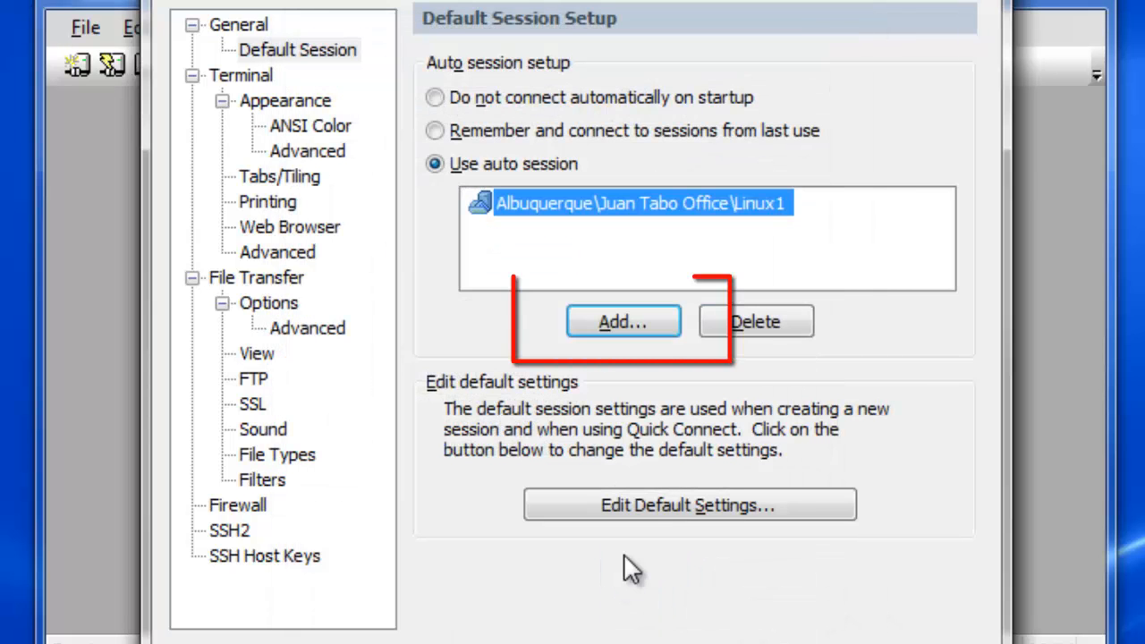
left_click(622, 322)
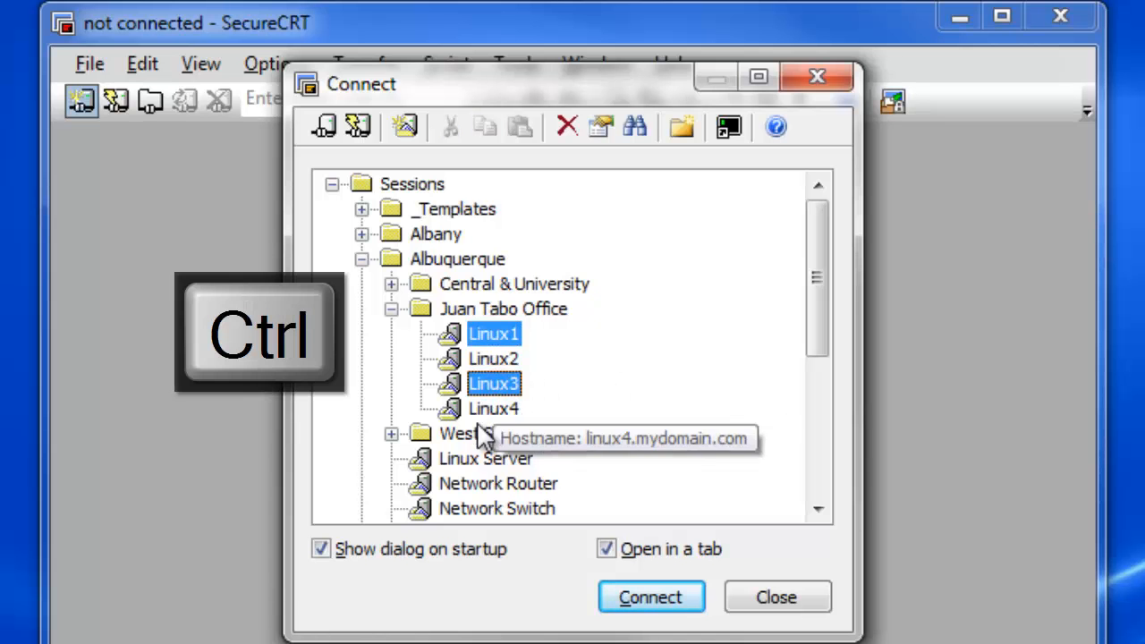
Step: Create a desktop shortcut 'Odd Linux' for Linux1, Linux3 and Linux Server
left_click(486, 458)
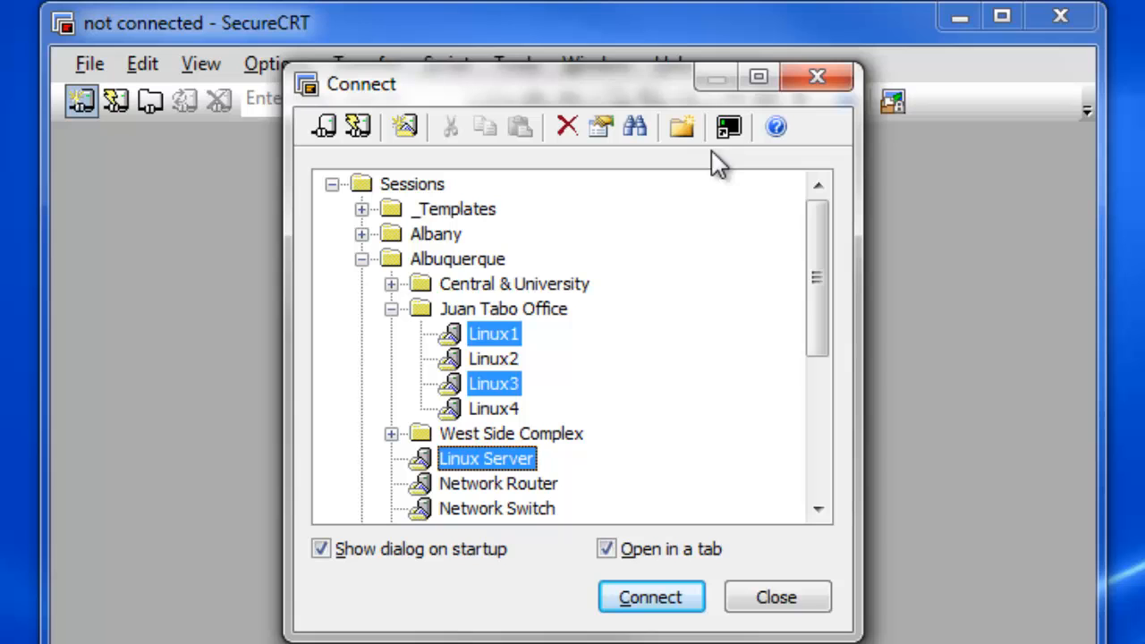
left_click(728, 125)
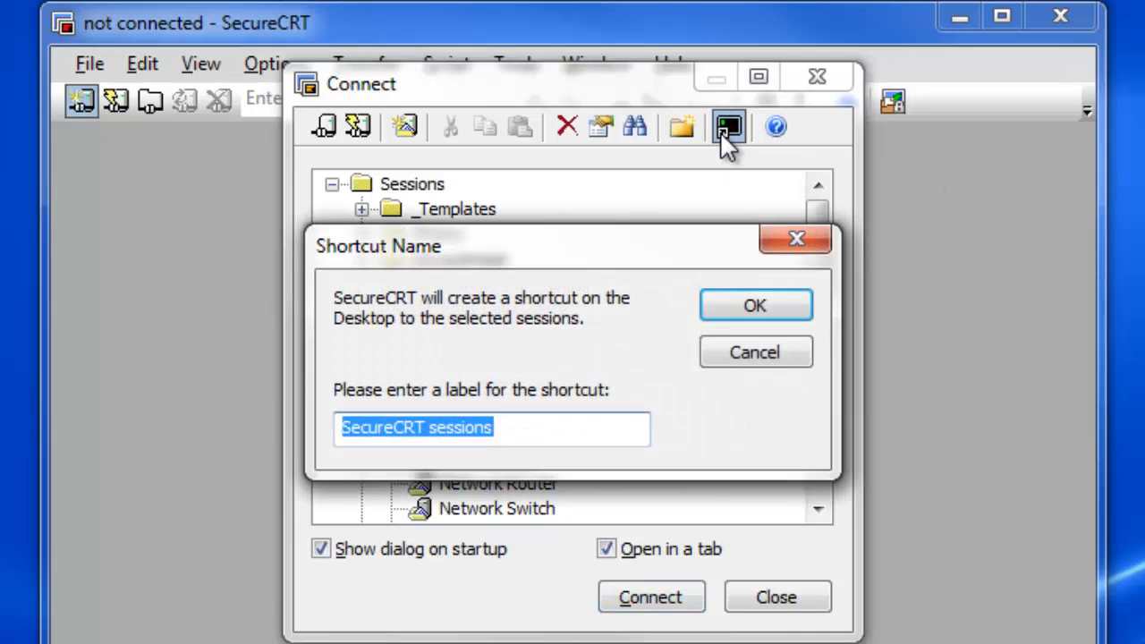
type("Odd Linux")
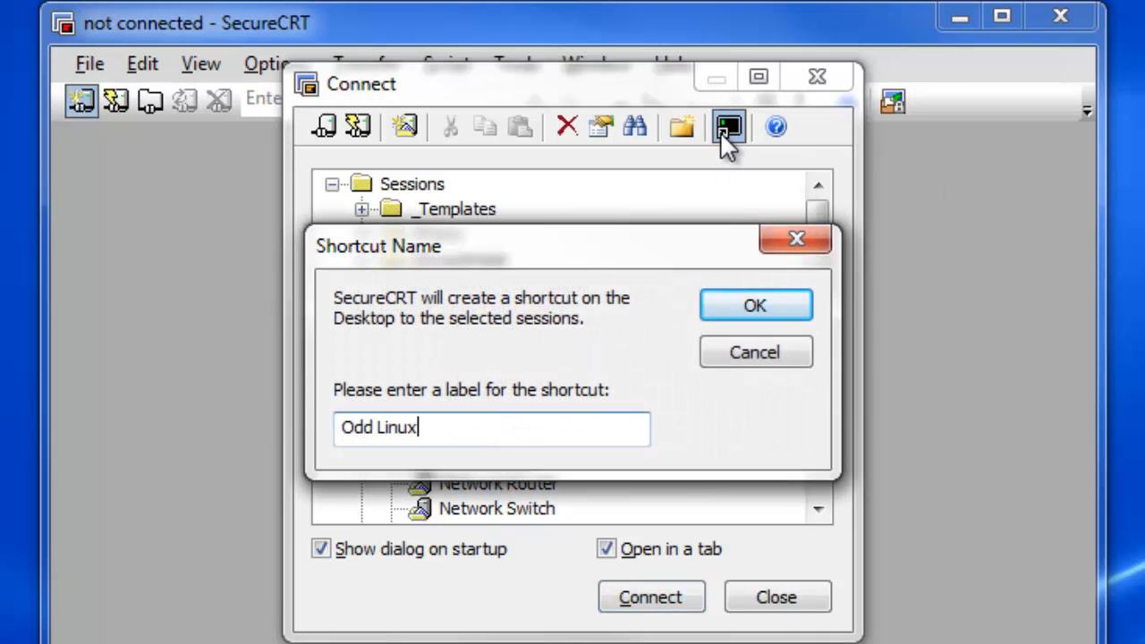
left_click(755, 304)
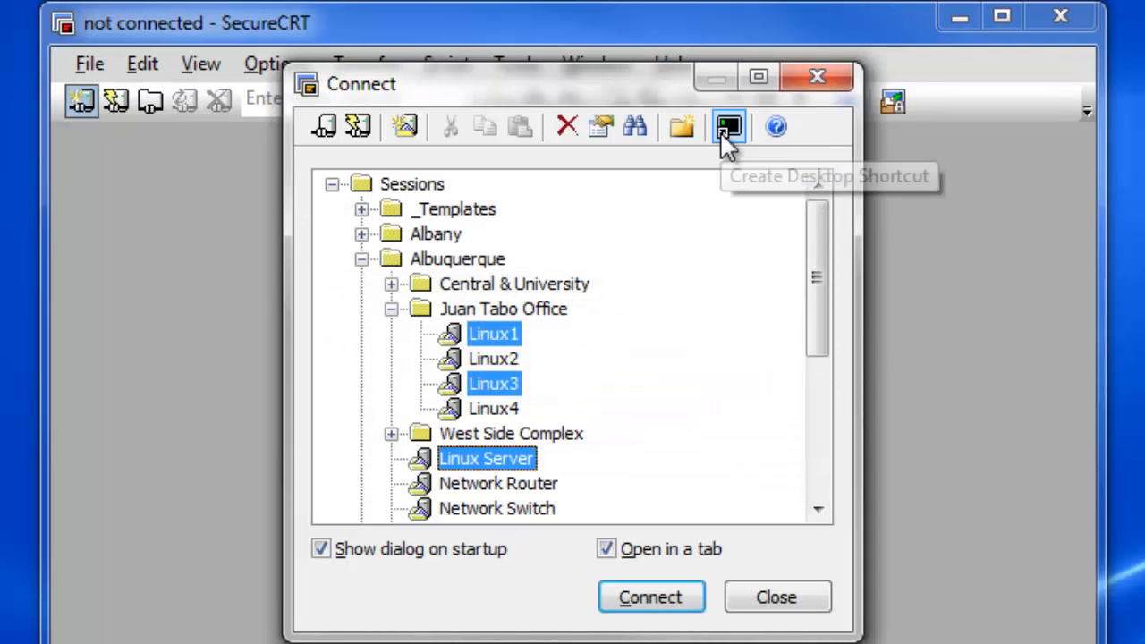
Step: Reveal the desktop and launch the new Odd Linux shortcut
left_click(728, 126)
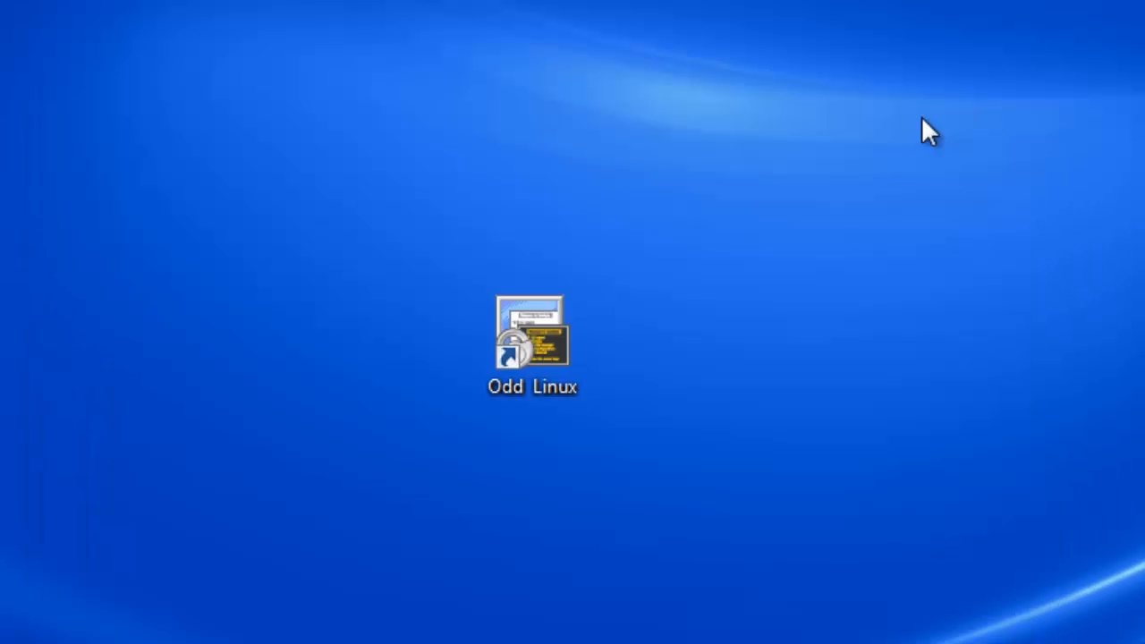
double_click(533, 332)
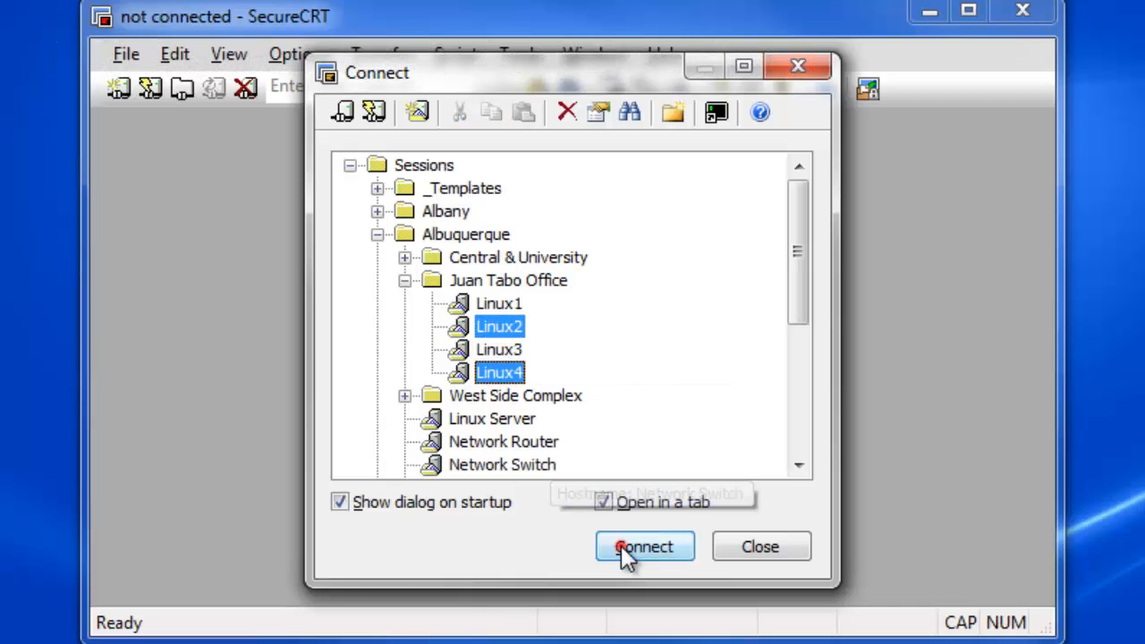
Step: Connect Linux2 and Linux4 and set Default Session to 'Remember and connect to sessions from last use'
left_click(644, 547)
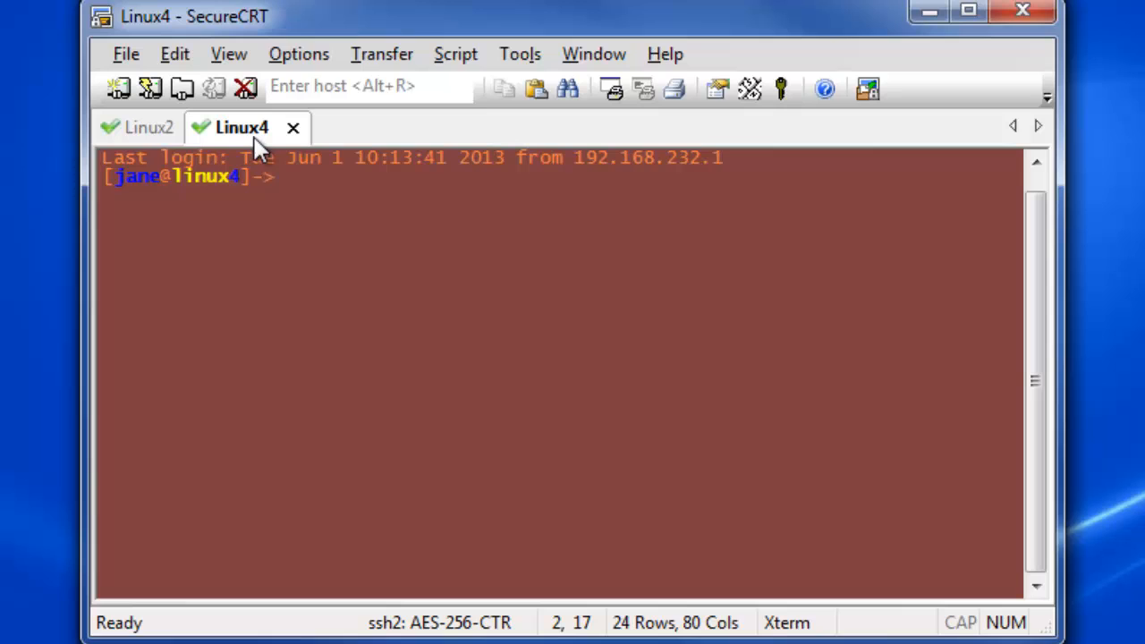
left_click(297, 54)
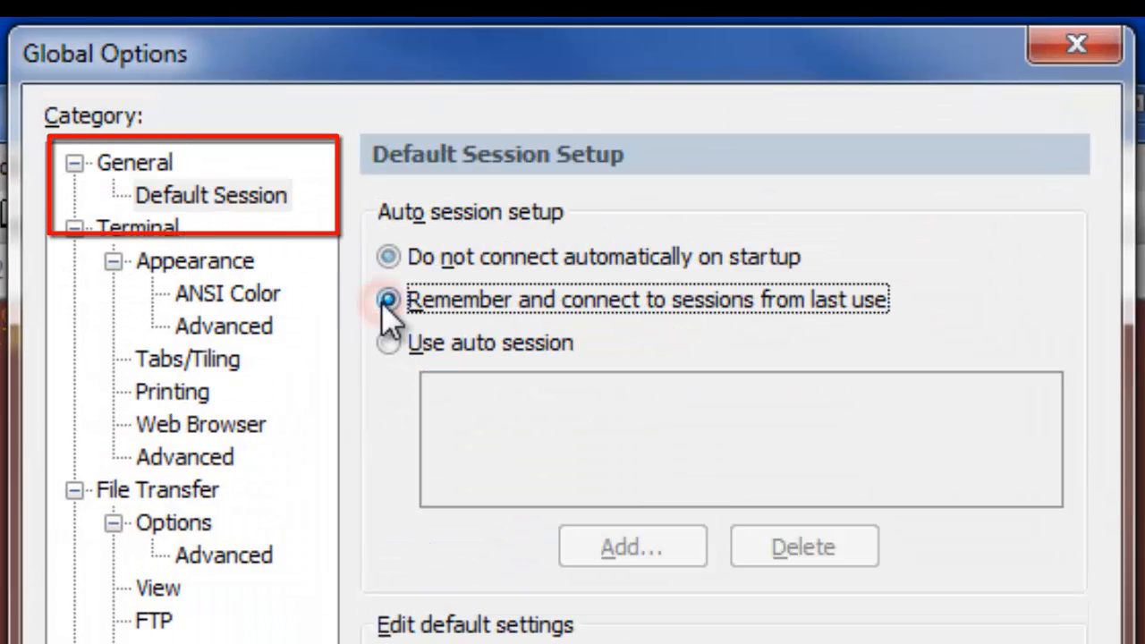
left_click(389, 300)
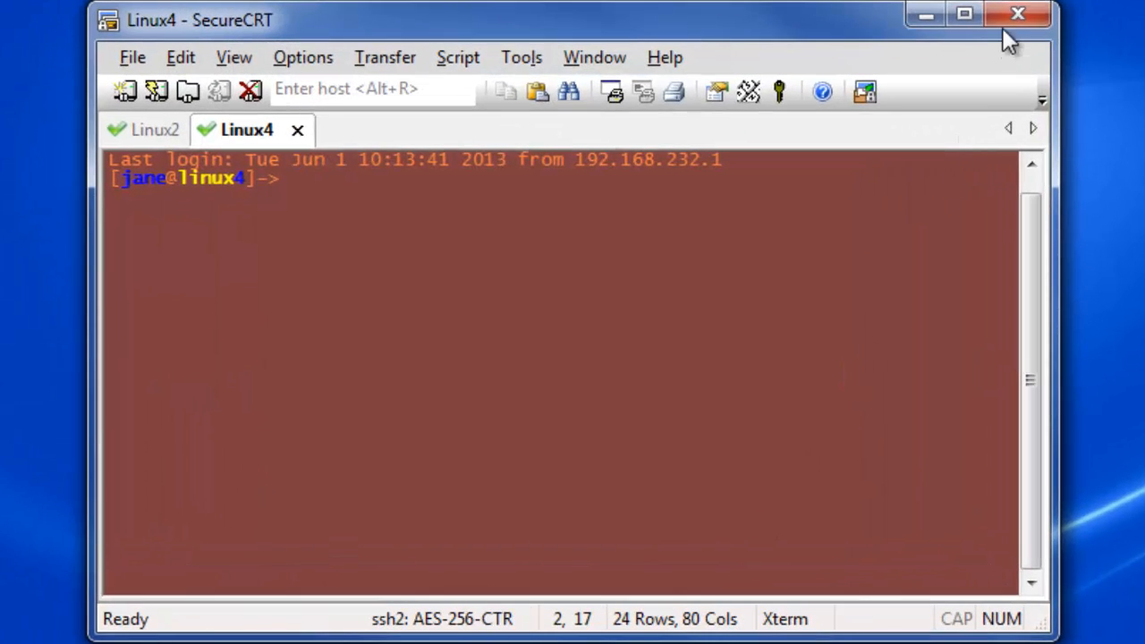
Step: Exit and relaunch SecureCRT so the last sessions reopen, then view the Linux3 tab
left_click(153, 129)
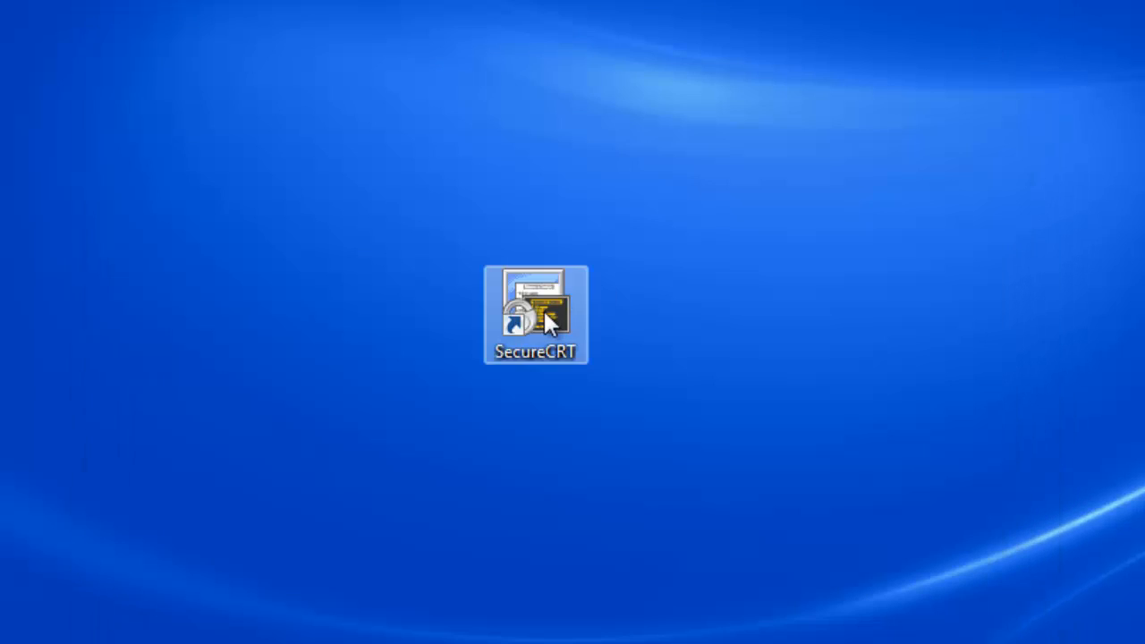
double_click(537, 315)
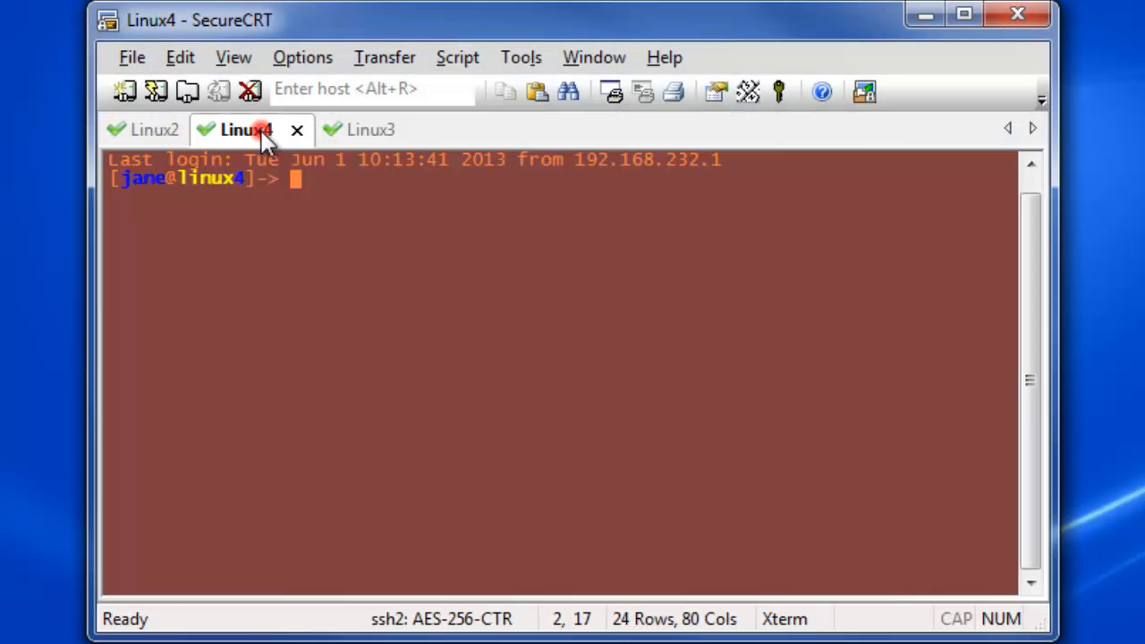
left_click(358, 129)
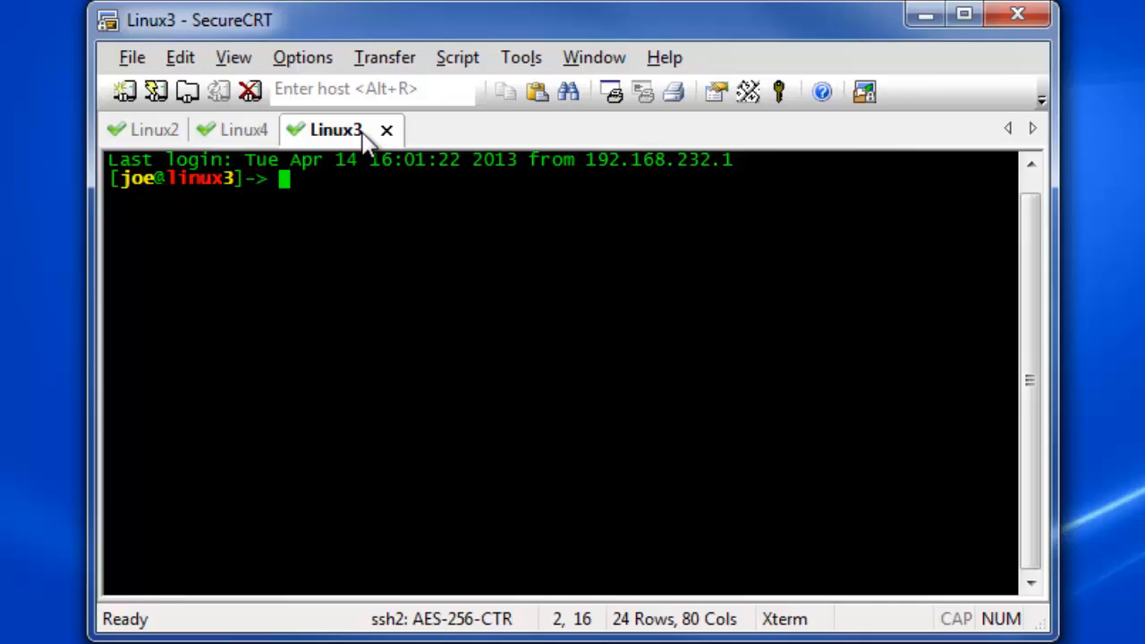